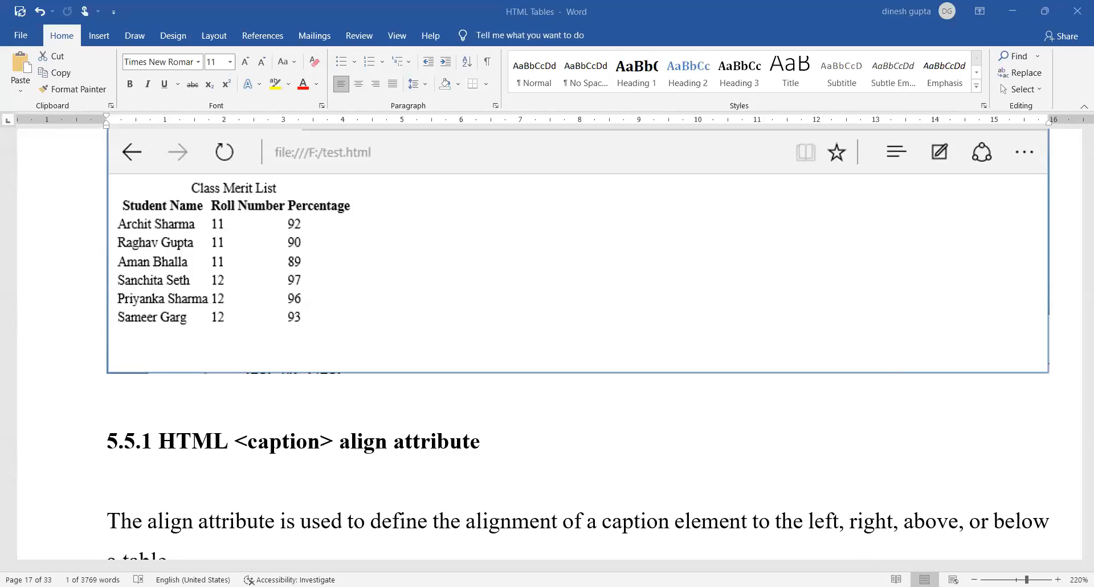
{"action": "mouse_move", "coordinate": [696, 315]}
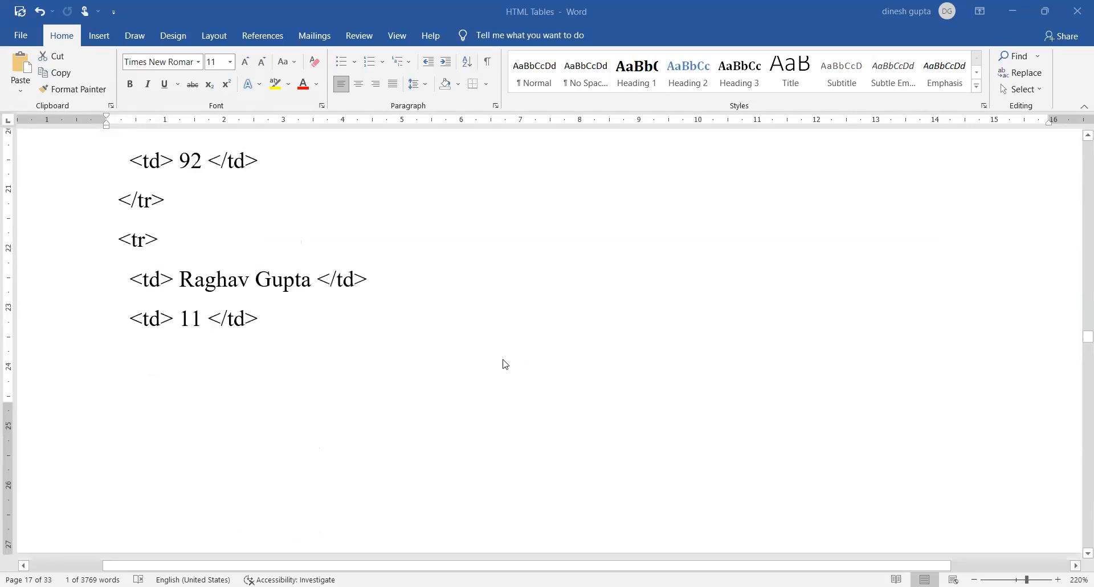
Handwrite 'Name / title of your table' beside the example code, underlining 'table'.
{"action": "scroll", "scroll_direction": "down", "scroll_amount": 3}
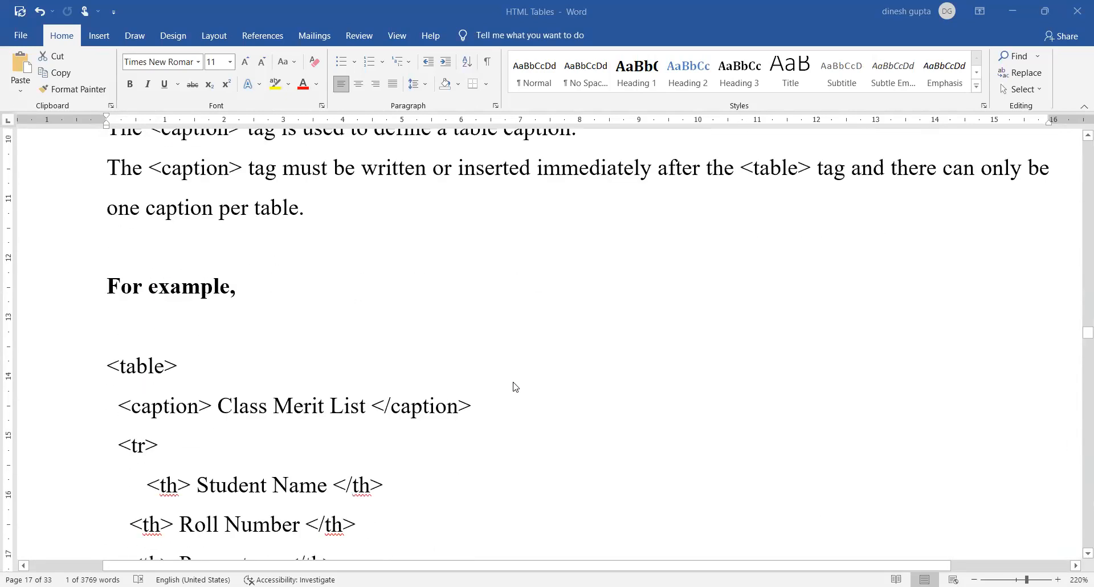
{"action": "scroll", "scroll_direction": "down", "scroll_amount": 3}
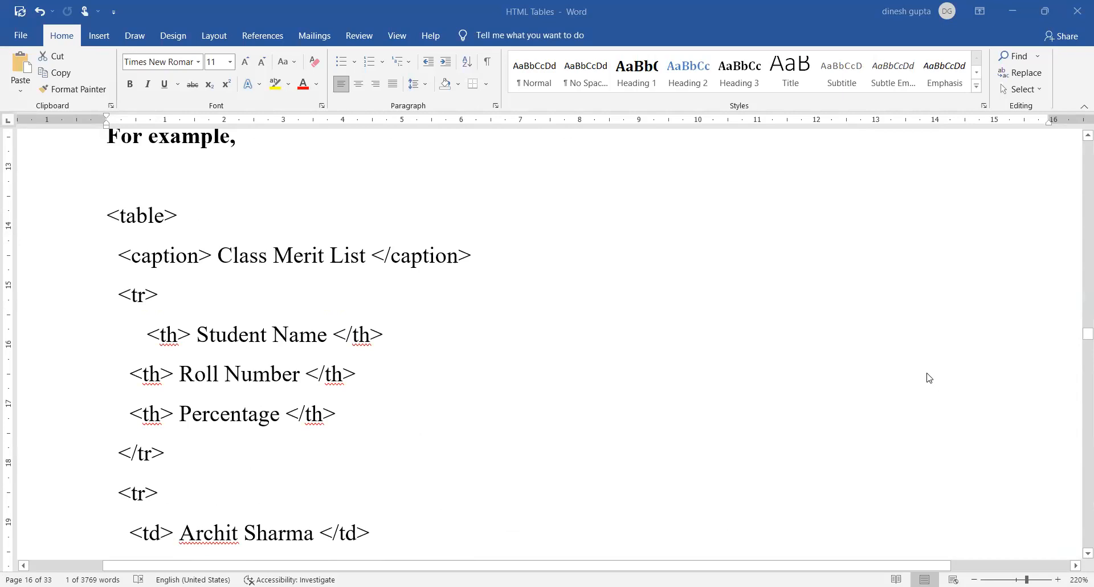
{"action": "mouse_move", "coordinate": [945, 534]}
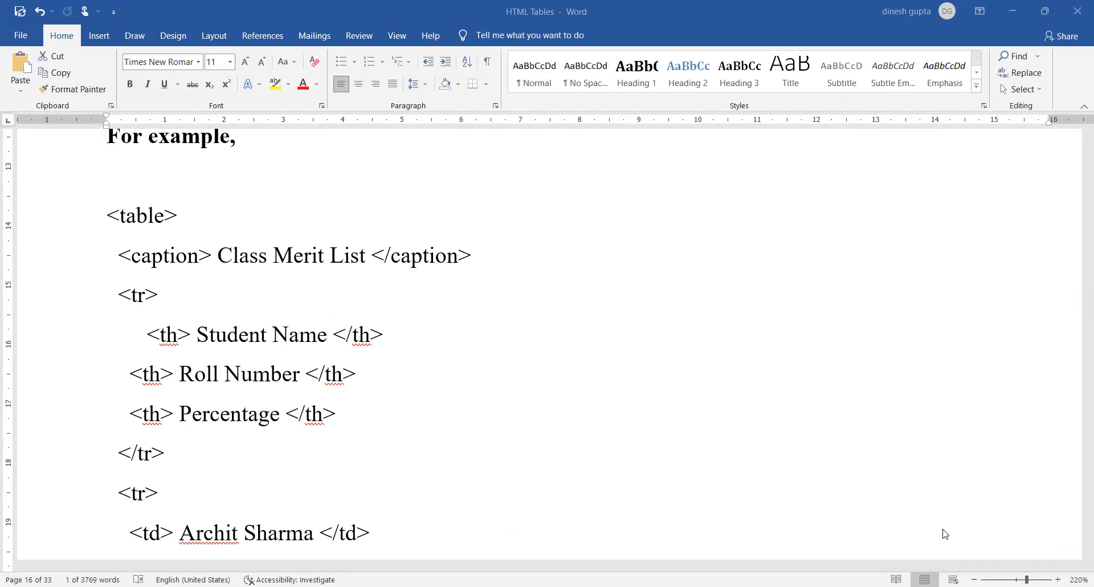
{"action": "mouse_move", "coordinate": [597, 566]}
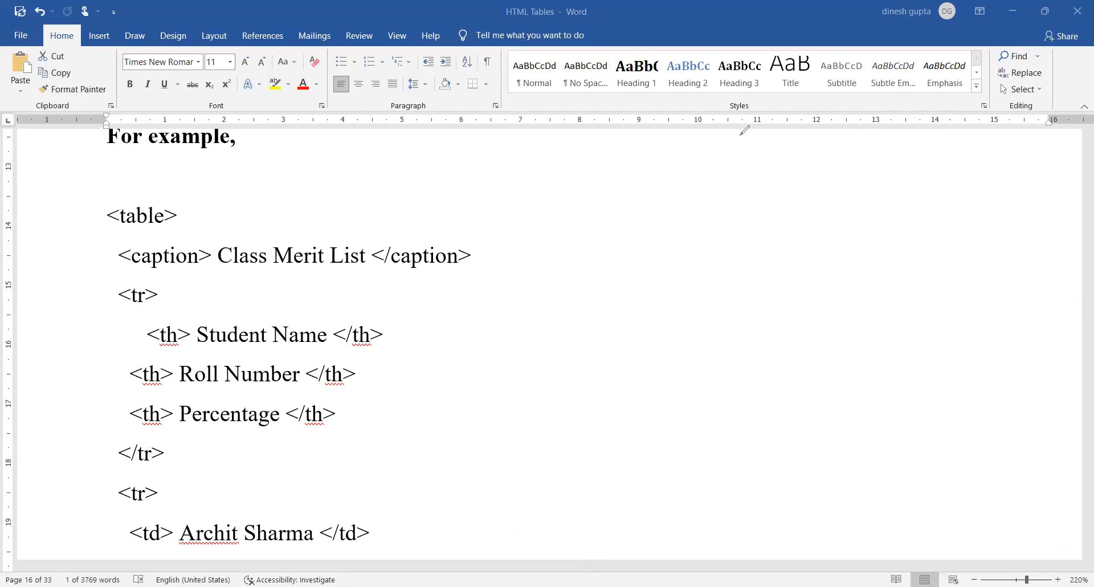
{"action": "mouse_move", "coordinate": [30, 218]}
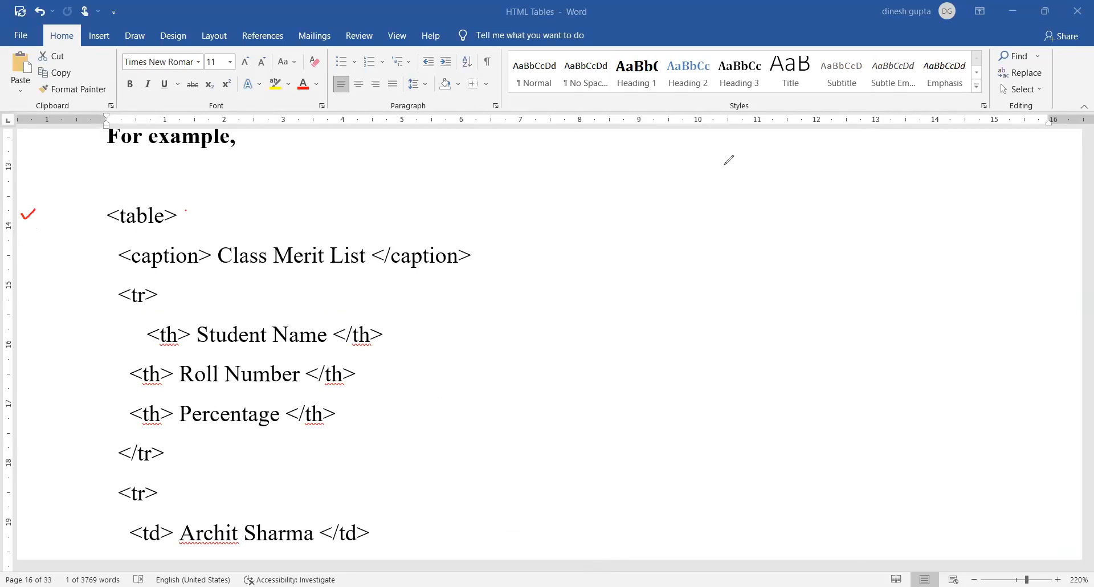
{"action": "mouse_move", "coordinate": [724, 155]}
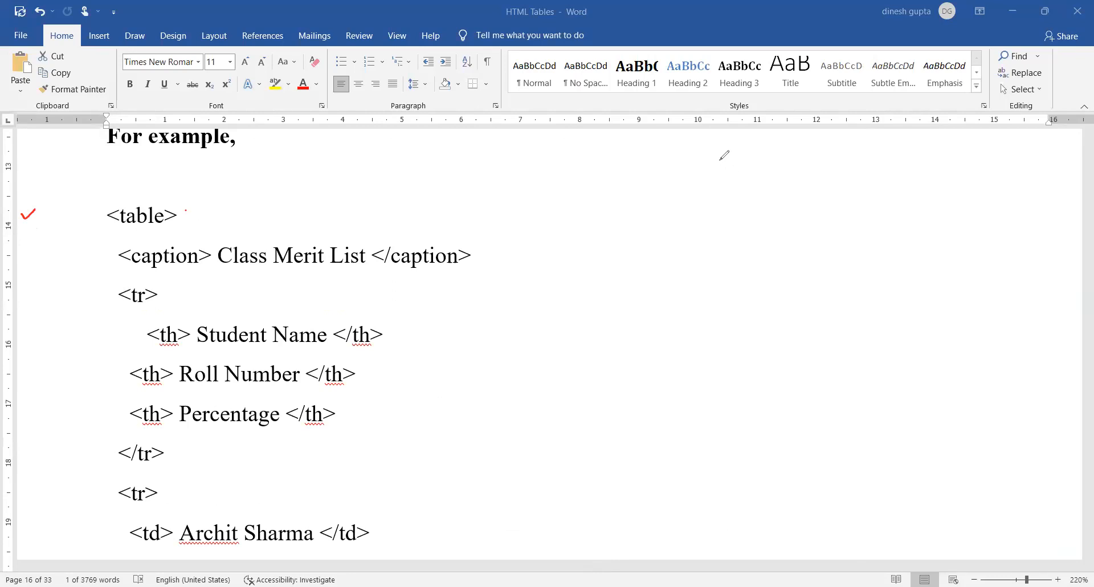
{"action": "mouse_move", "coordinate": [723, 153]}
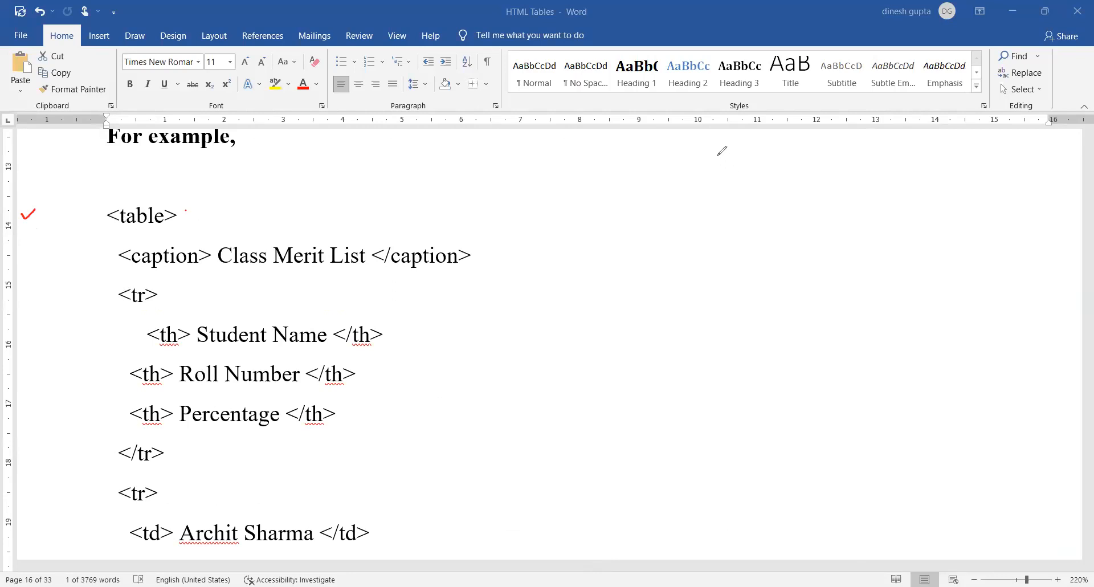
{"action": "mouse_move", "coordinate": [28, 251]}
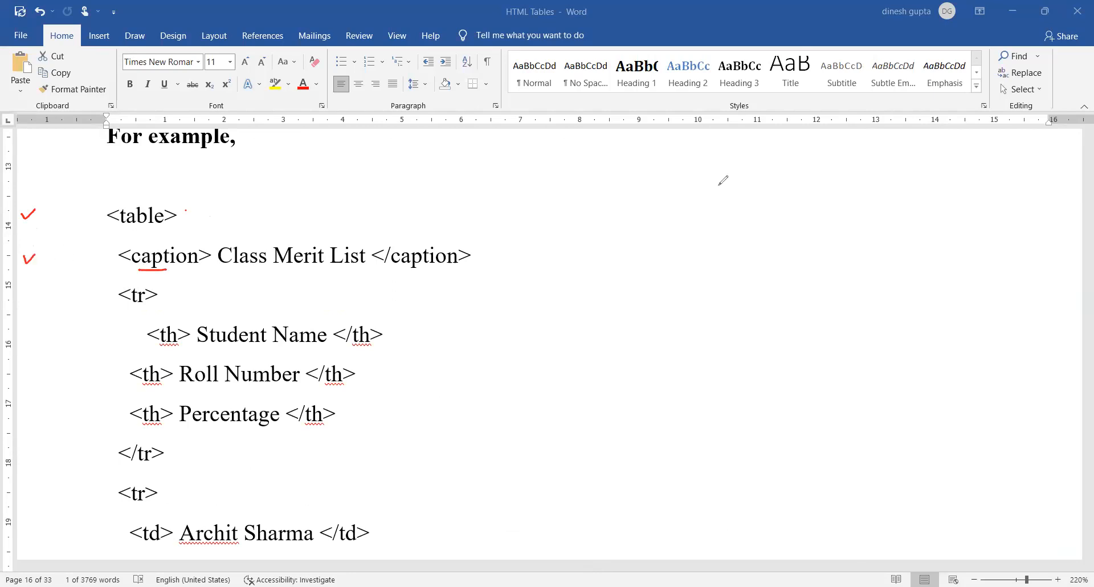
{"action": "mouse_move", "coordinate": [789, 139]}
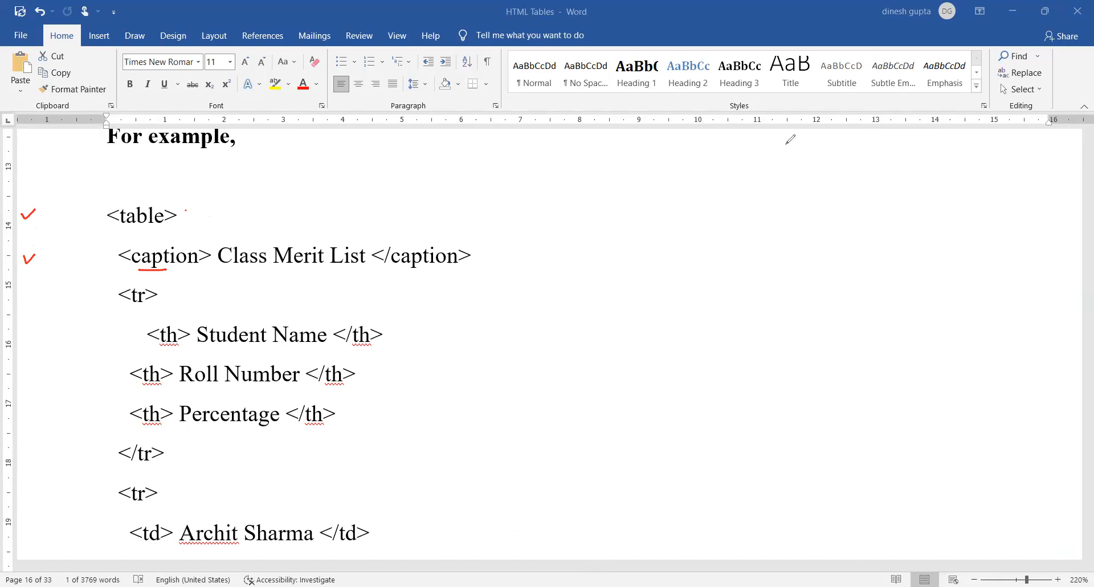
{"action": "left_click_drag", "start_coordinate": [781, 147], "coordinate": [809, 139]}
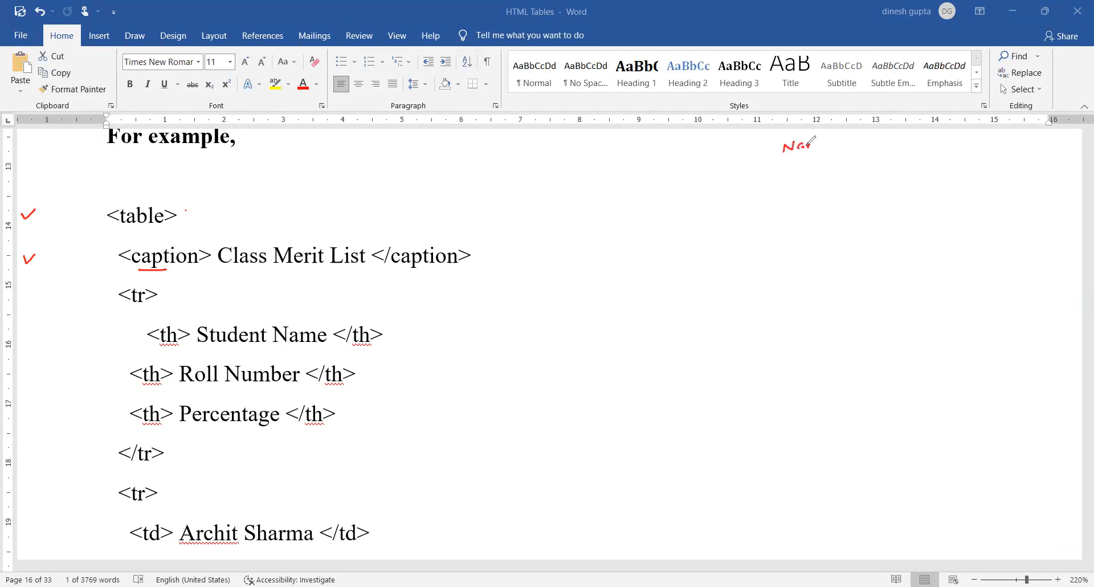
{"action": "left_click_drag", "start_coordinate": [799, 146], "coordinate": [879, 146]}
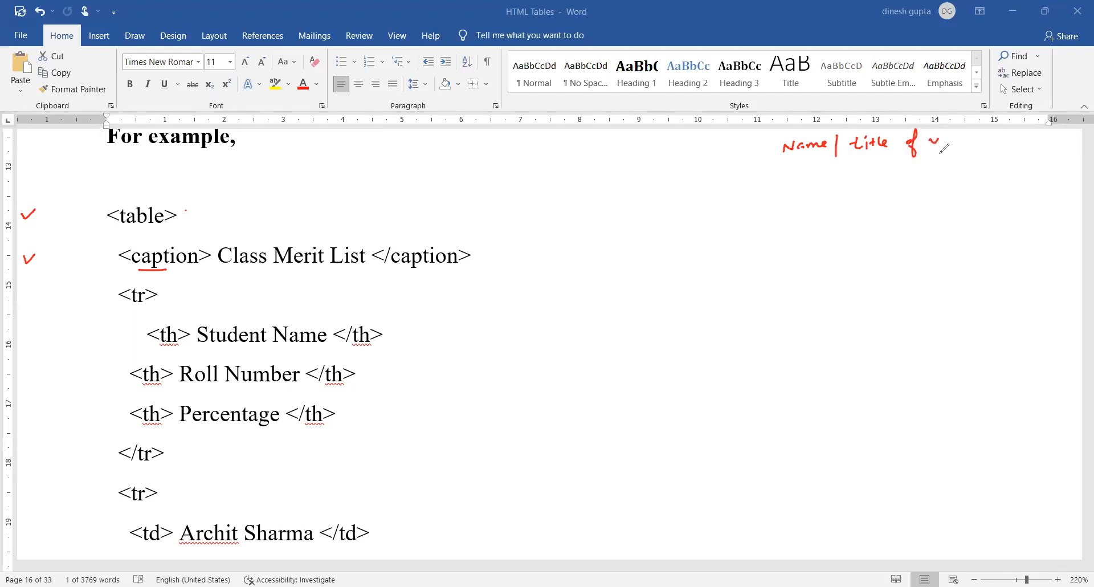
{"action": "left_click_drag", "start_coordinate": [921, 143], "coordinate": [1019, 140]}
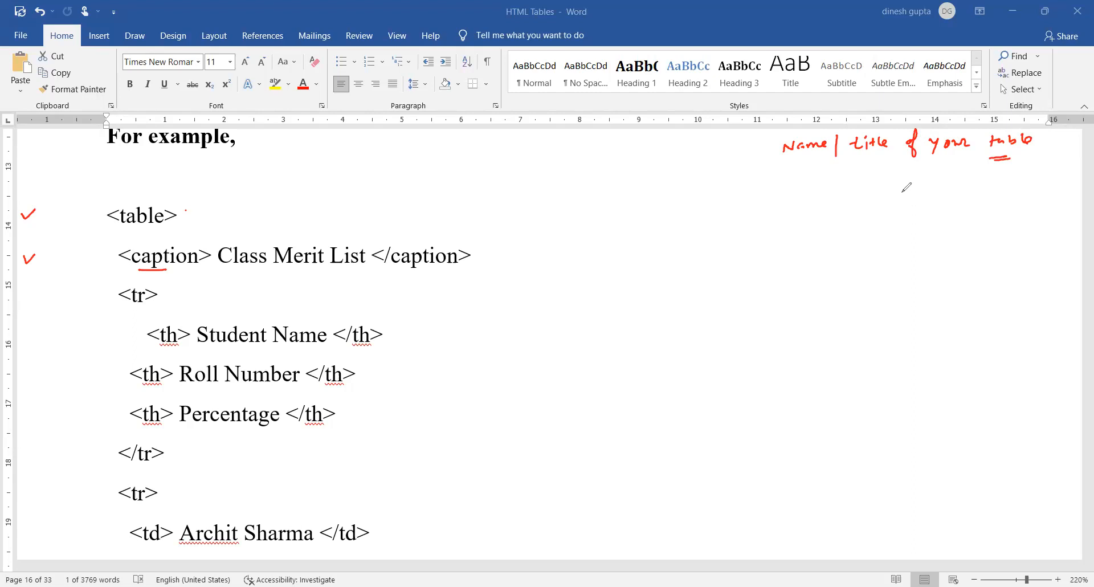
{"action": "mouse_move", "coordinate": [892, 180]}
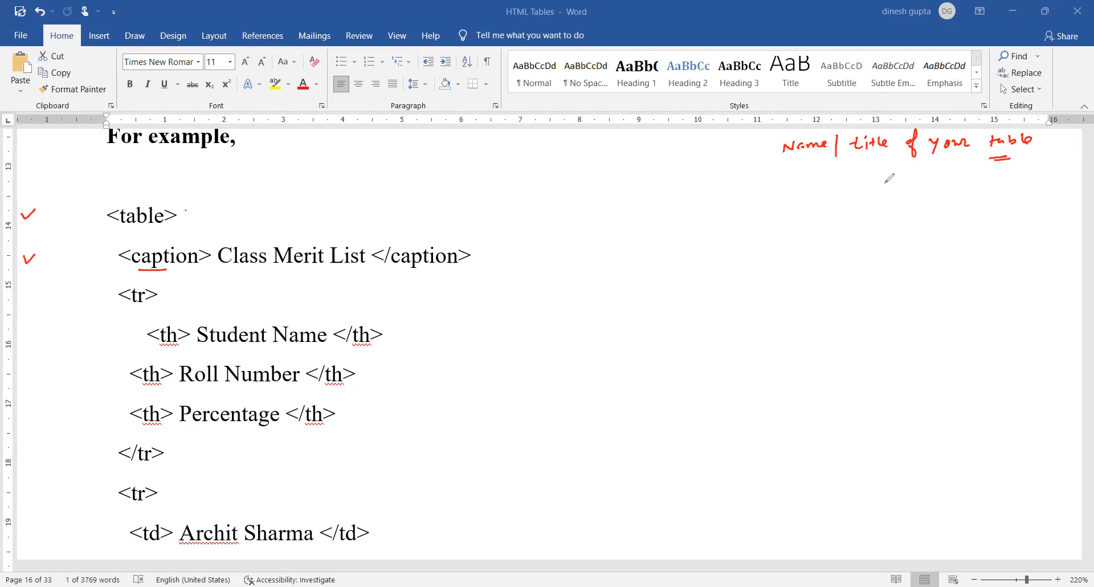
{"action": "mouse_move", "coordinate": [591, 378]}
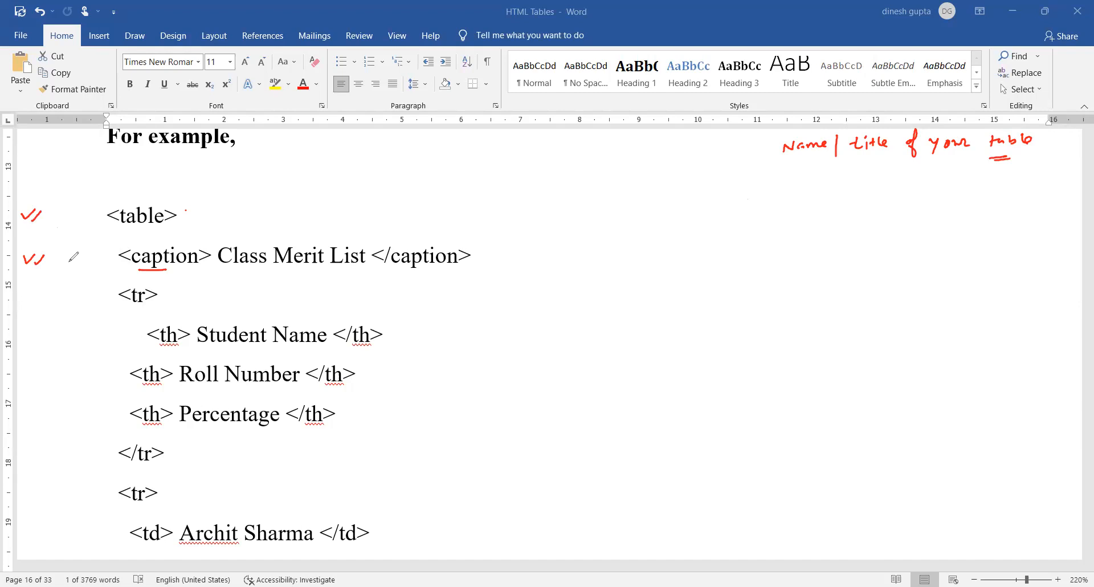
{"action": "mouse_move", "coordinate": [507, 169]}
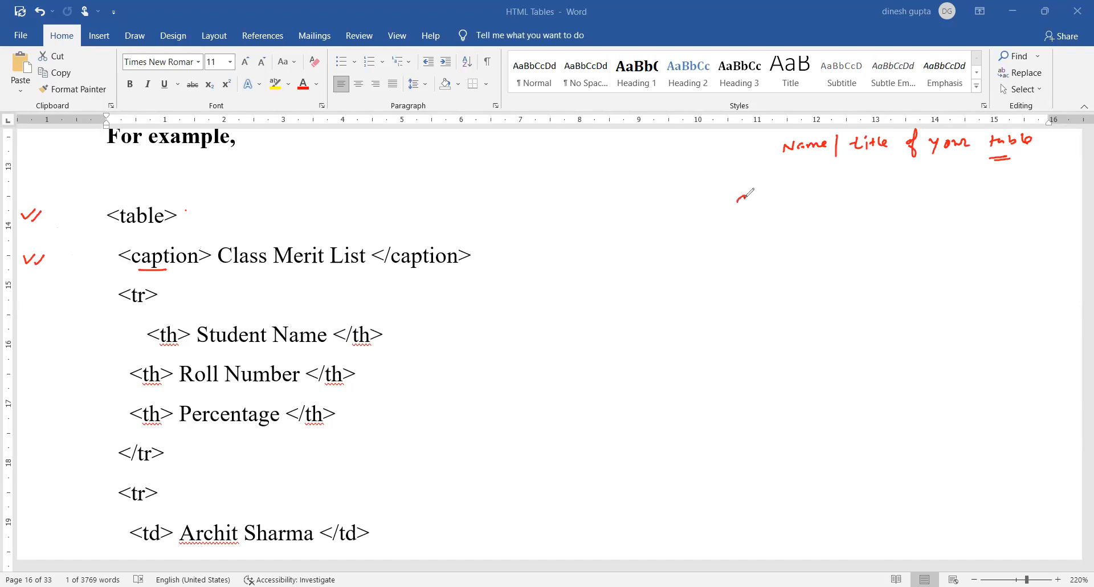
Handwrite and underline the sample caption 'Class Merit List'.
{"action": "left_click_drag", "start_coordinate": [736, 199], "coordinate": [806, 199]}
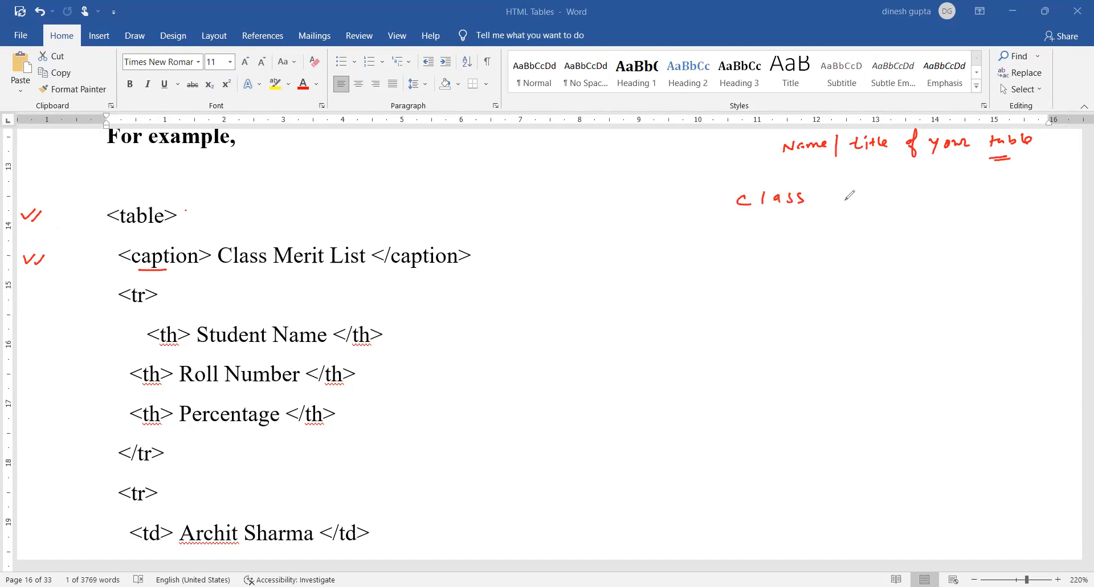
{"action": "left_click_drag", "start_coordinate": [845, 199], "coordinate": [901, 188]}
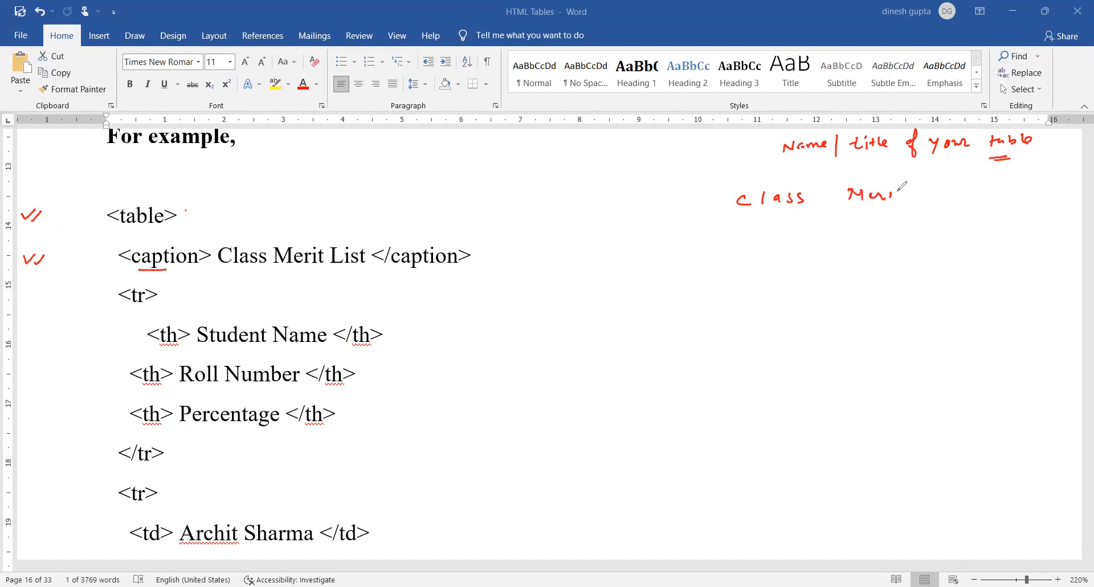
{"action": "left_click_drag", "start_coordinate": [928, 199], "coordinate": [973, 192]}
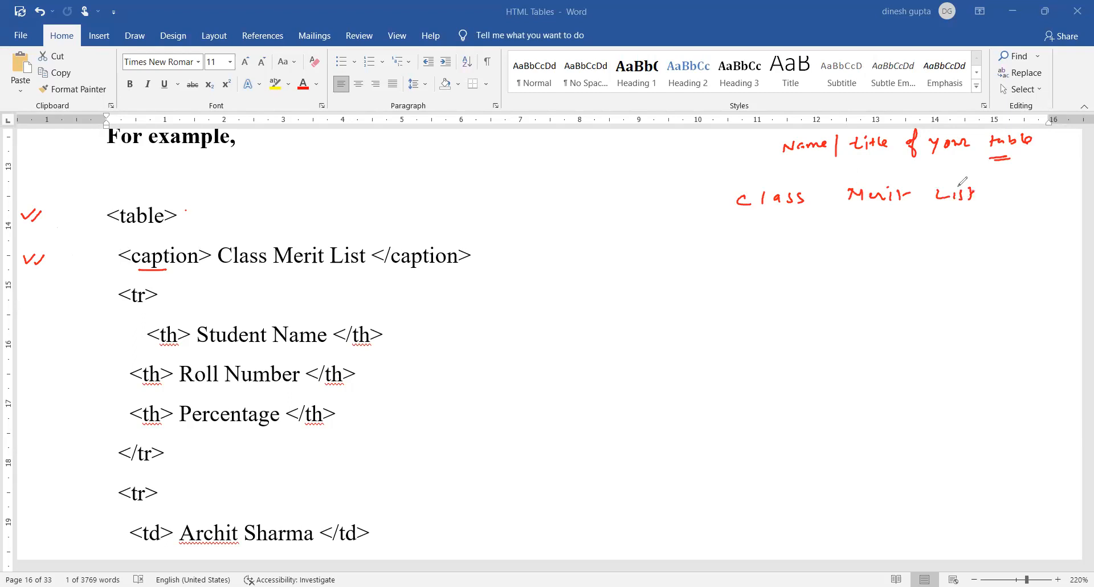
{"action": "left_click_drag", "start_coordinate": [696, 213], "coordinate": [1003, 212]}
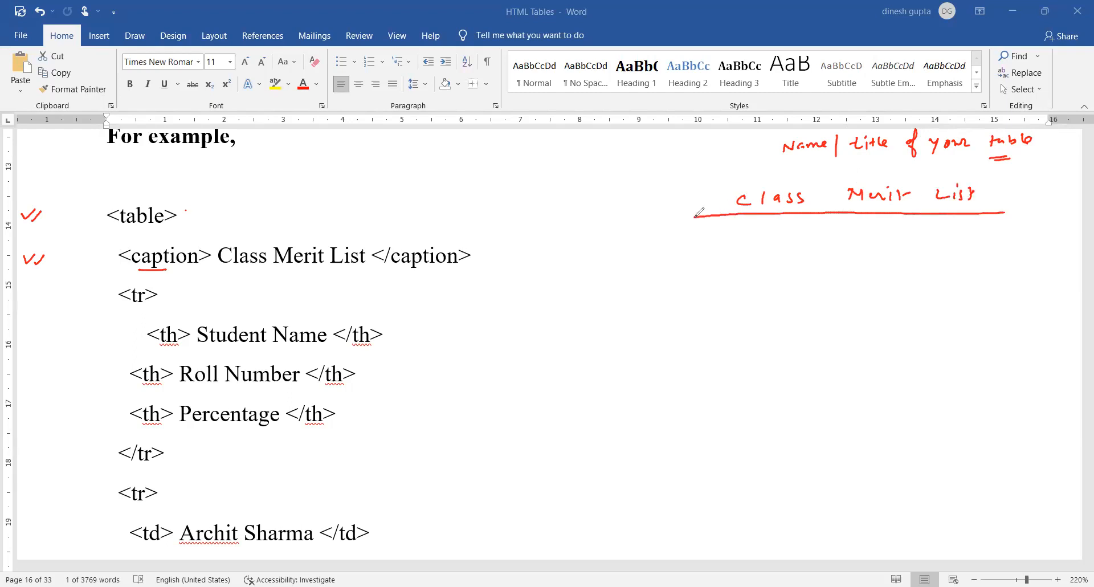
Sketch a table with row lines below the caption and label them 'normal data rows'.
{"action": "left_click_drag", "start_coordinate": [696, 224], "coordinate": [659, 398]}
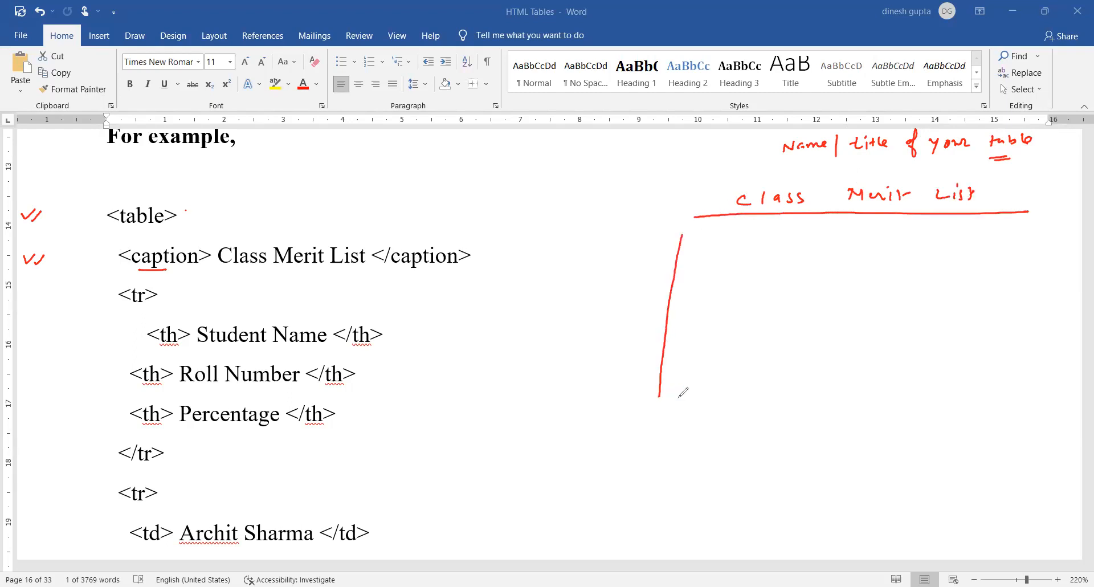
{"action": "left_click_drag", "start_coordinate": [661, 395], "coordinate": [1029, 396]}
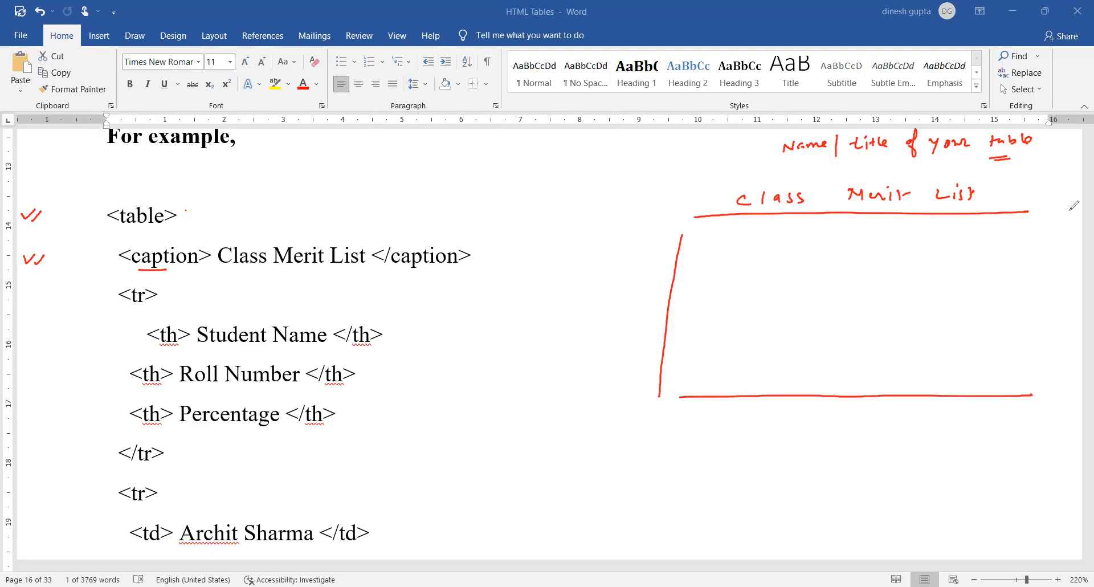
{"action": "left_click_drag", "start_coordinate": [1061, 210], "coordinate": [1029, 398]}
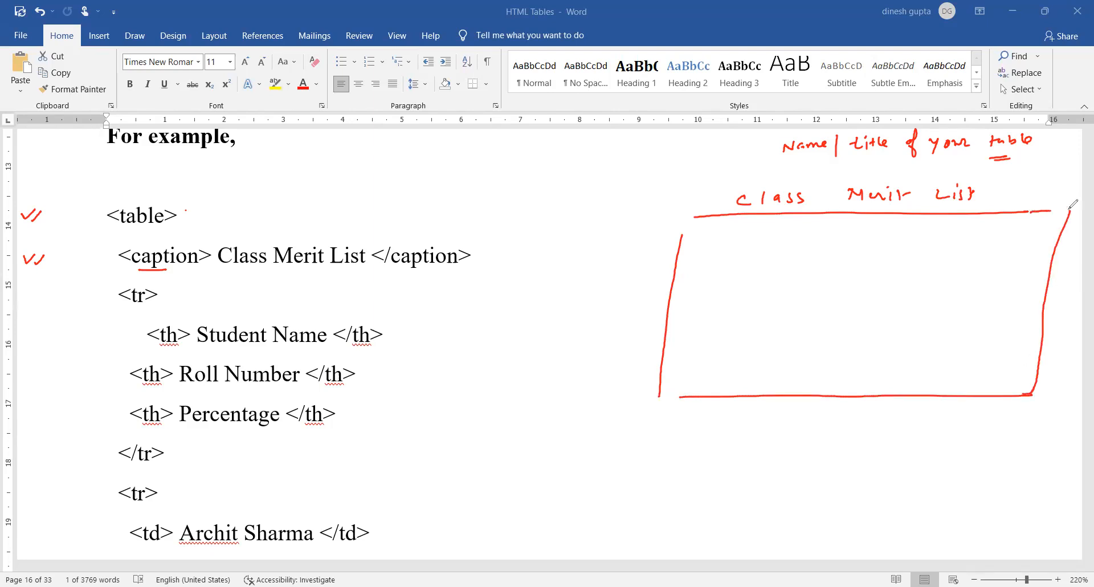
{"action": "left_click_drag", "start_coordinate": [681, 254], "coordinate": [806, 251]}
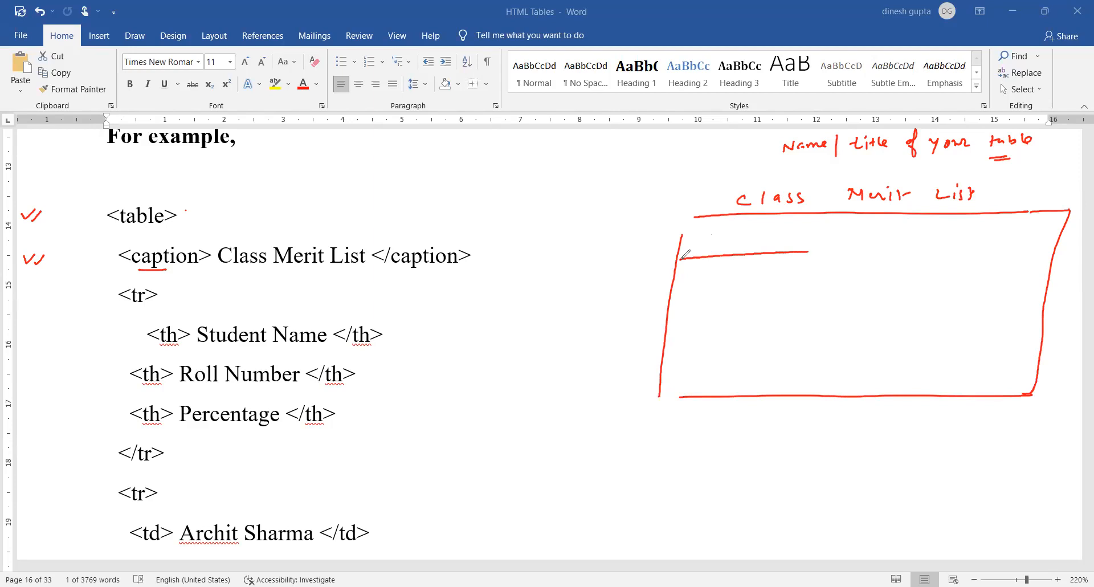
{"action": "left_click_drag", "start_coordinate": [684, 256], "coordinate": [1058, 256]}
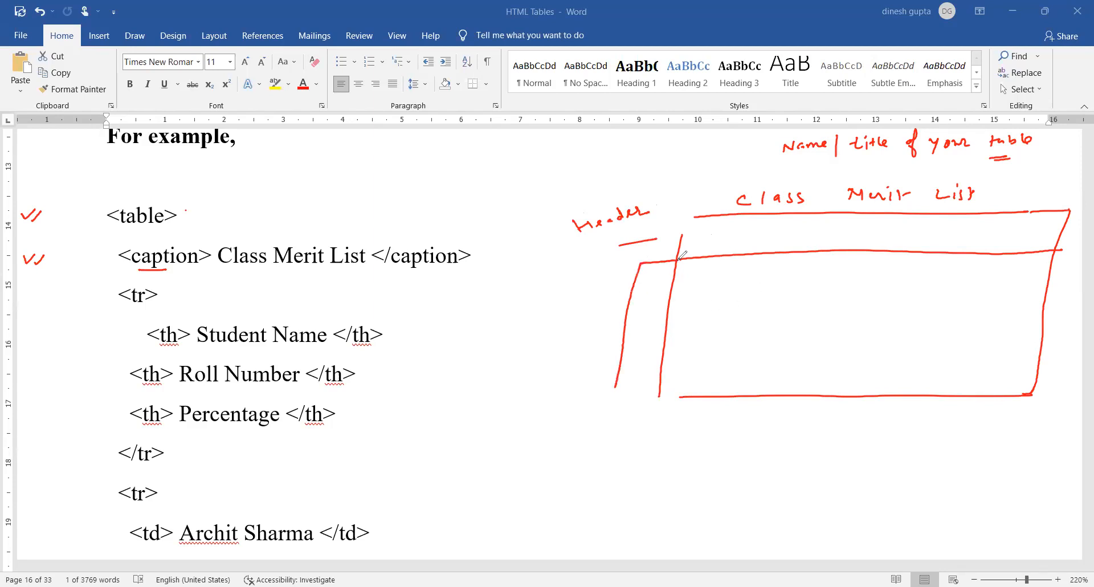
{"action": "left_click_drag", "start_coordinate": [638, 292], "coordinate": [977, 288]}
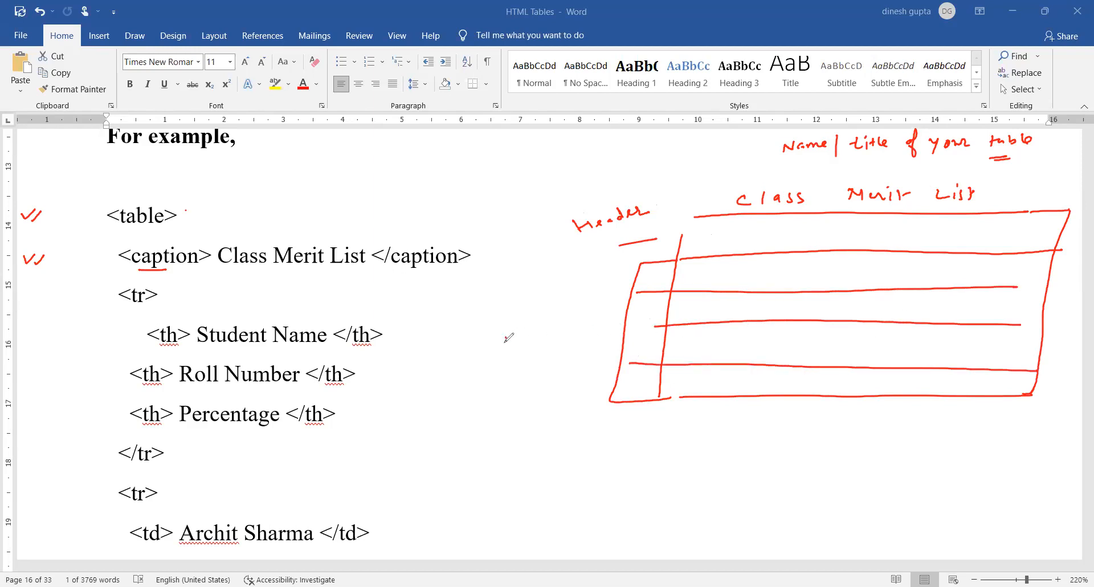
{"action": "left_click_drag", "start_coordinate": [499, 342], "coordinate": [572, 307]}
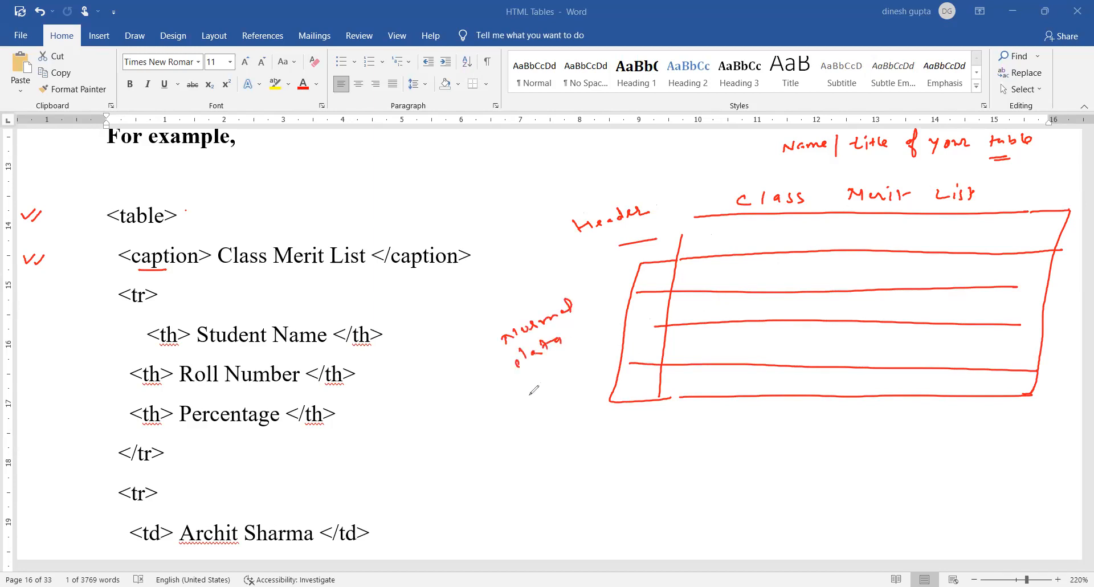
{"action": "left_click_drag", "start_coordinate": [523, 391], "coordinate": [569, 369]}
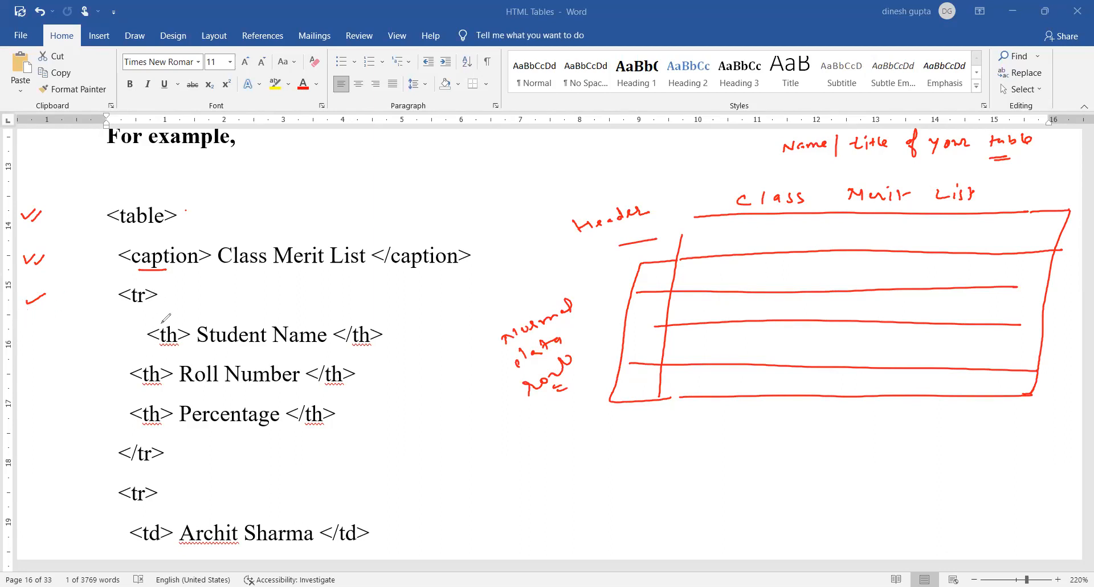
Circle the <th> tags, tick Student Name, and write header names in the sketch.
{"action": "left_click_drag", "start_coordinate": [174, 310], "coordinate": [113, 419]}
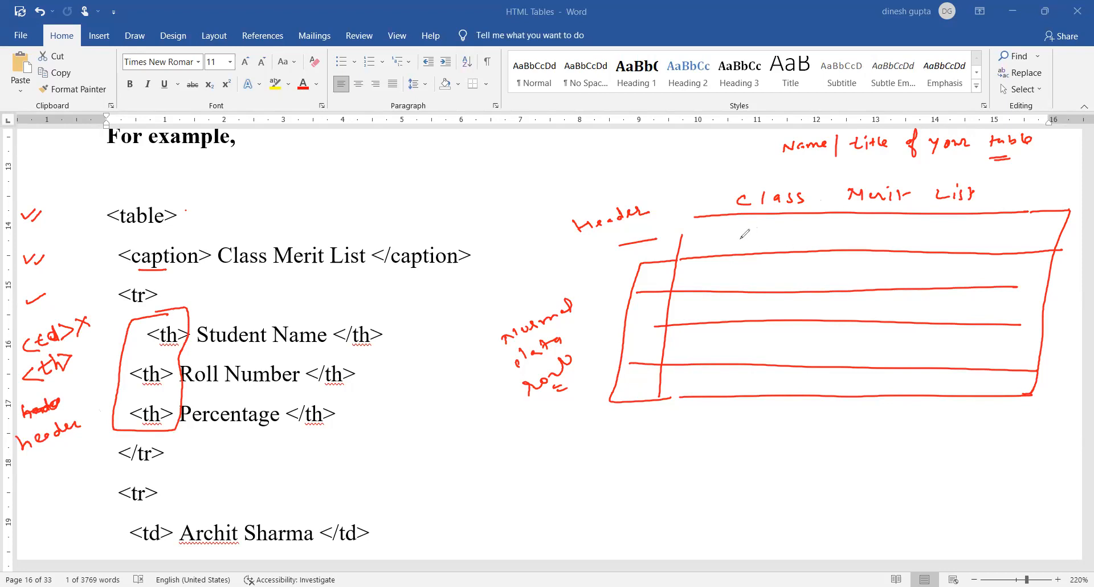
{"action": "mouse_move", "coordinate": [700, 243]}
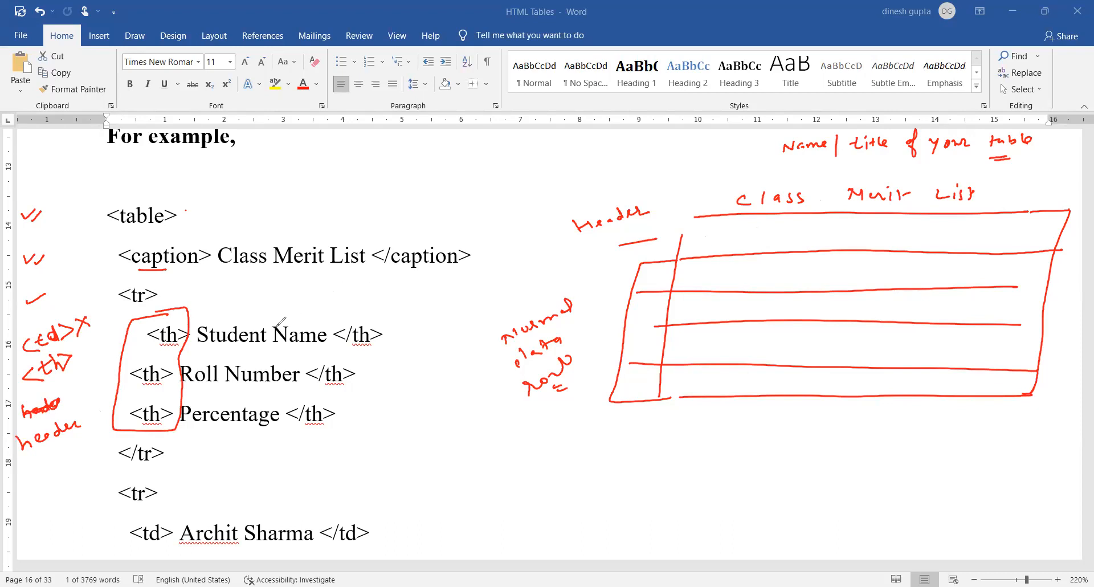
{"action": "left_click_drag", "start_coordinate": [268, 405], "coordinate": [301, 307]}
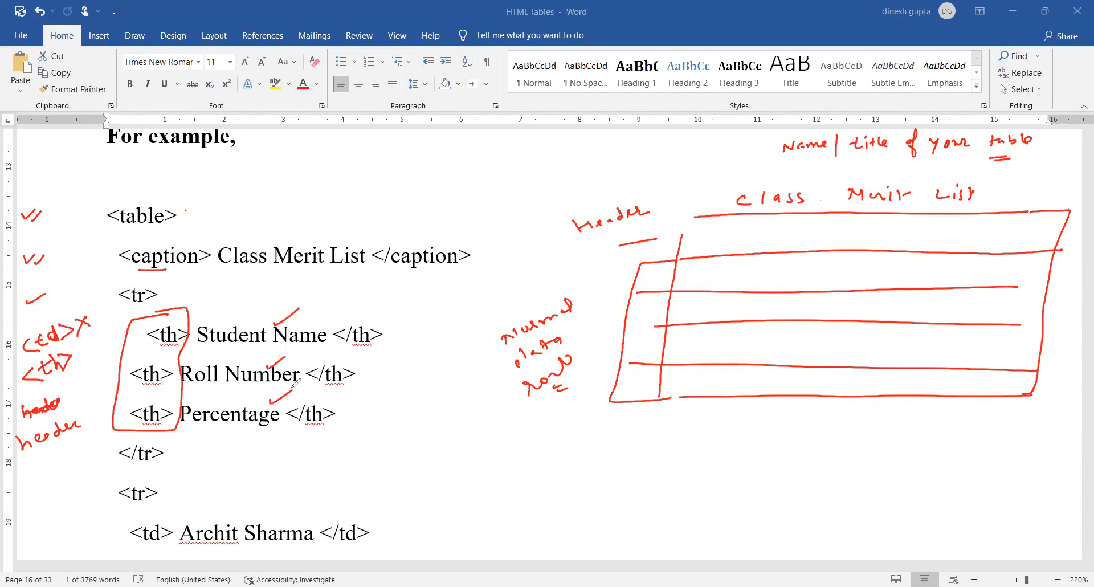
{"action": "left_click_drag", "start_coordinate": [694, 251], "coordinate": [709, 241]}
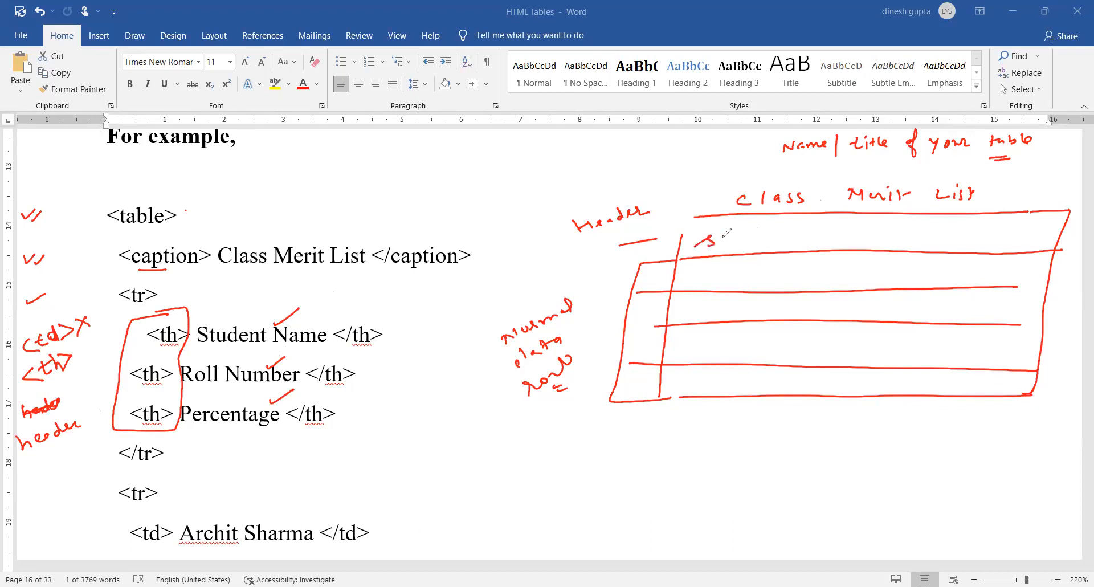
{"action": "left_click_drag", "start_coordinate": [697, 241], "coordinate": [781, 241]}
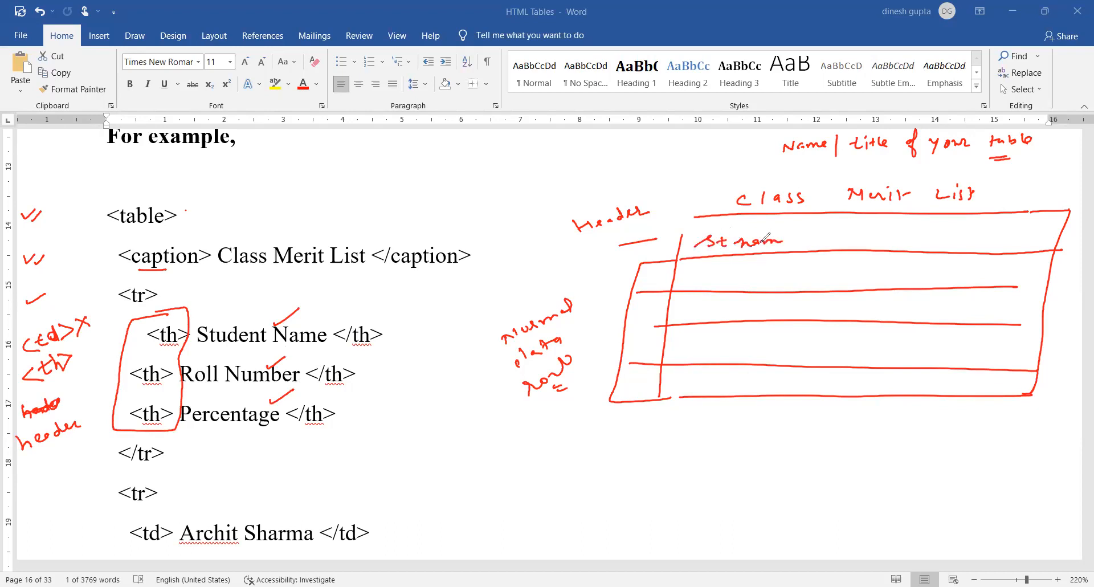
{"action": "left_click_drag", "start_coordinate": [824, 217], "coordinate": [789, 380]}
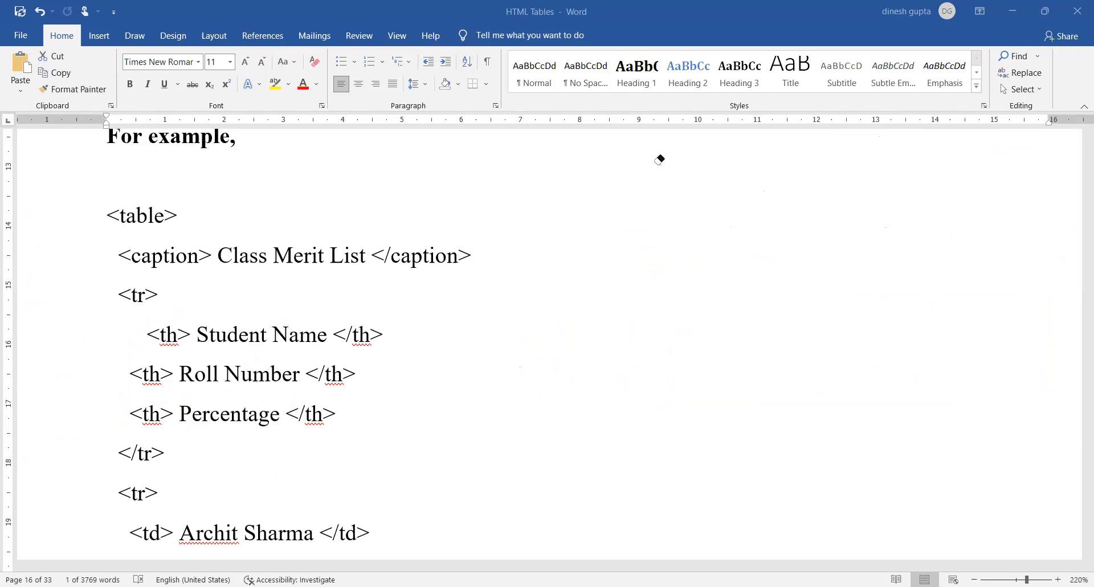
{"action": "mouse_move", "coordinate": [754, 128]}
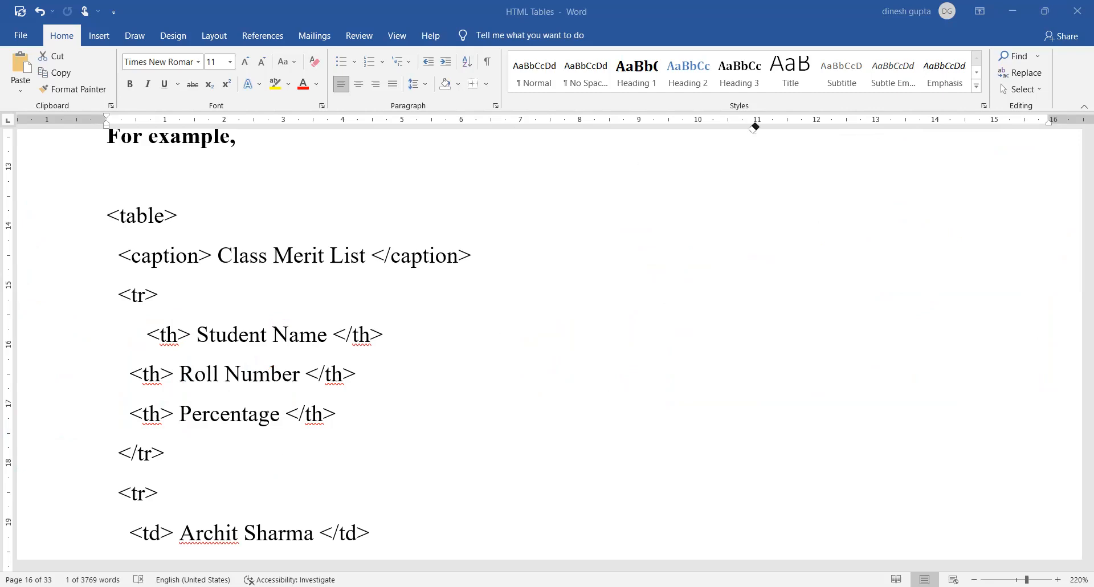
{"action": "scroll", "scroll_direction": "down", "scroll_amount": 3}
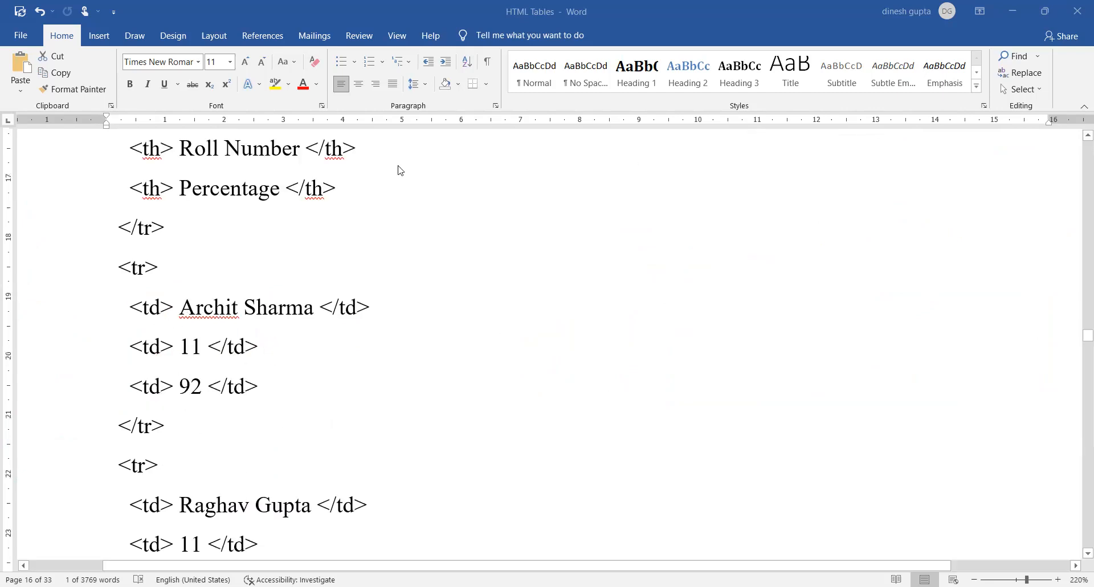
{"action": "mouse_move", "coordinate": [179, 270]}
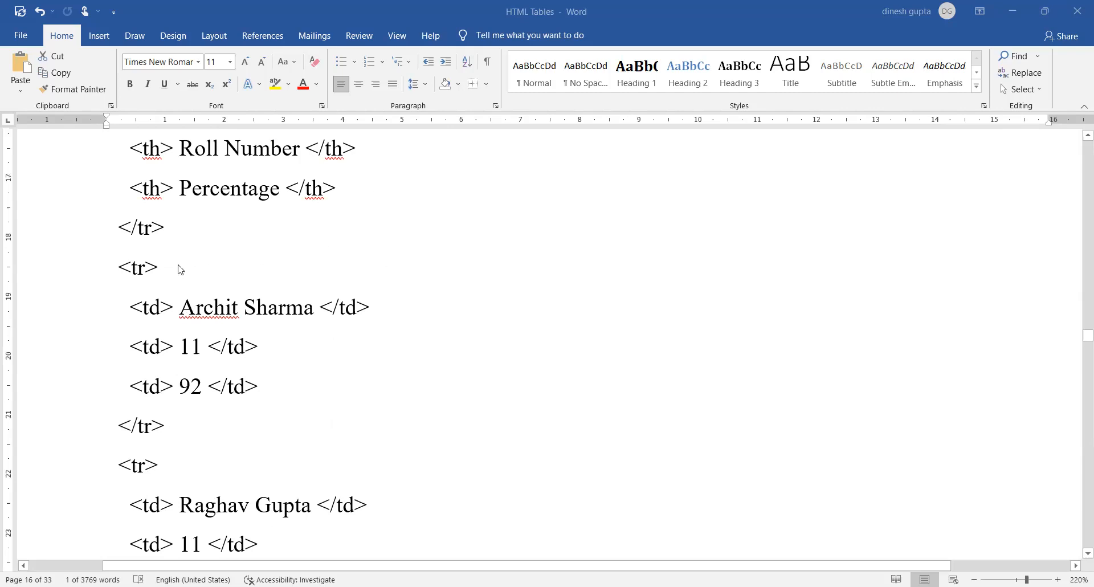
{"action": "mouse_move", "coordinate": [156, 342]}
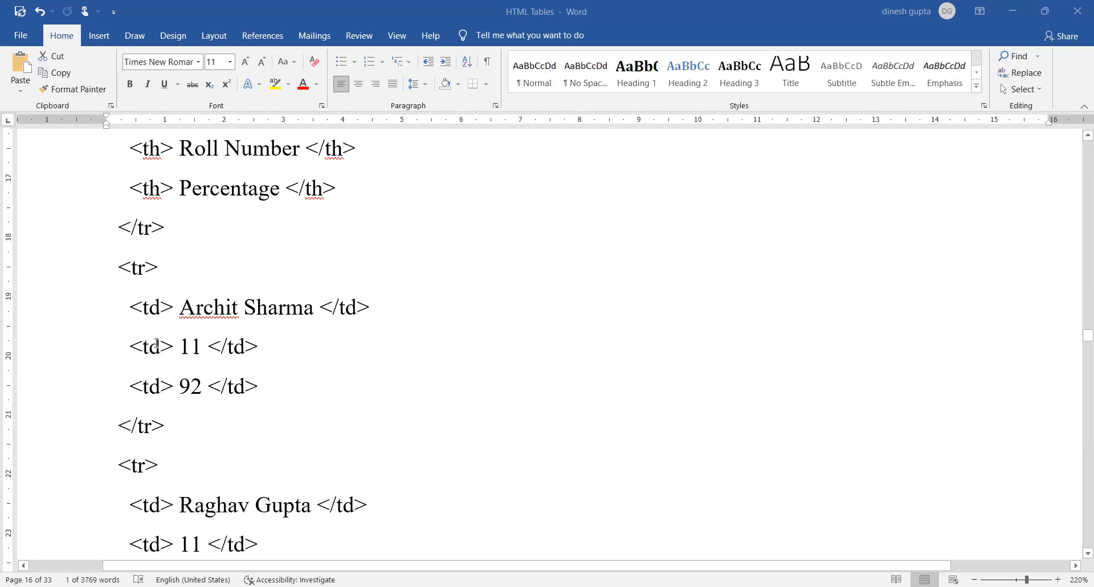
{"action": "scroll", "scroll_direction": "up", "scroll_amount": 3}
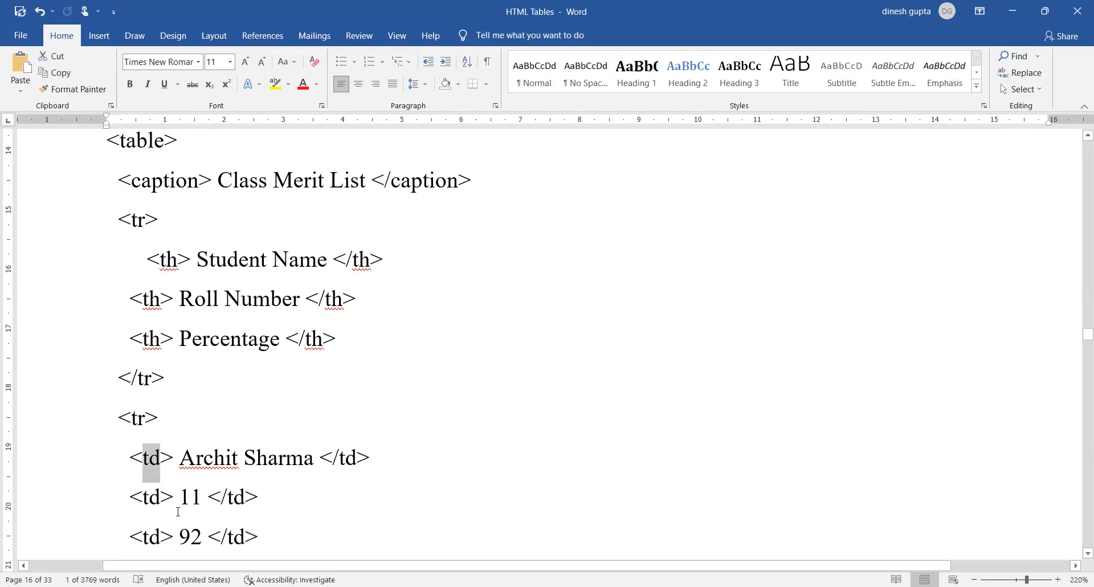
{"action": "mouse_move", "coordinate": [230, 359]}
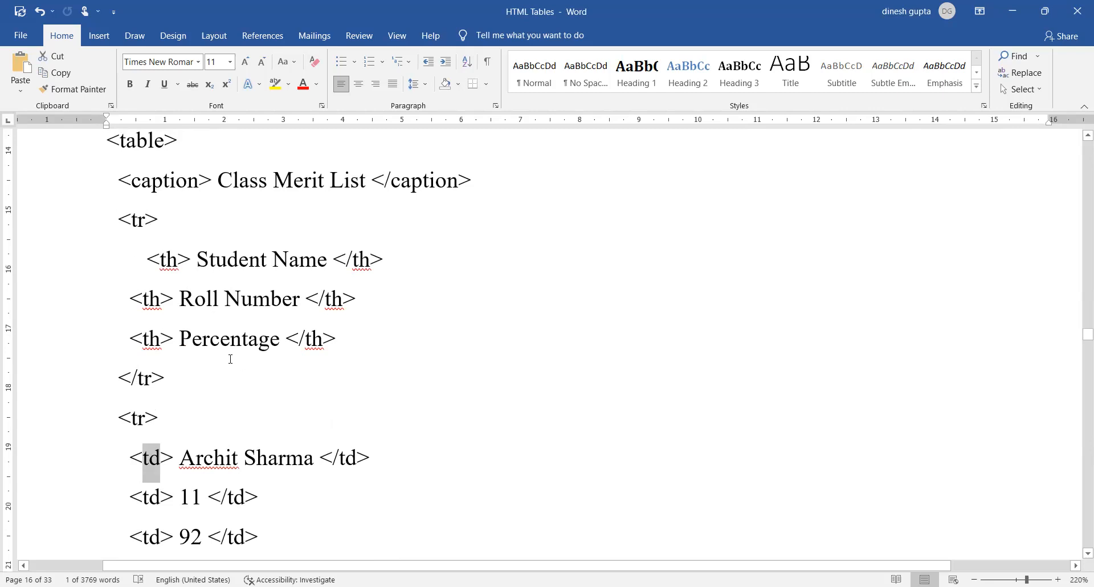
{"action": "mouse_move", "coordinate": [181, 279]}
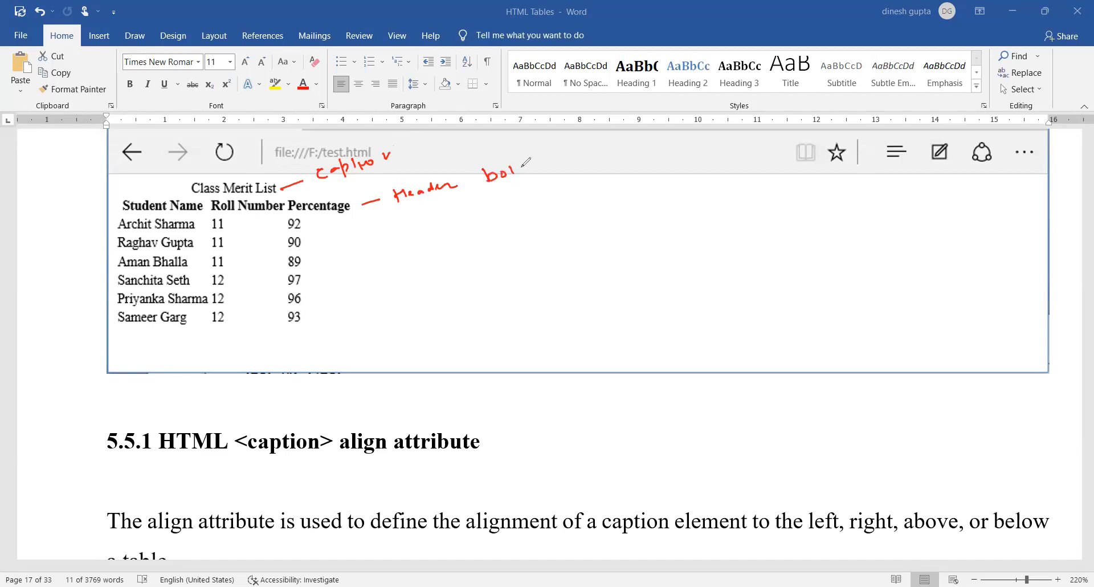
Ink notes on the browser output marking bold headers and bracketing the data rows.
{"action": "left_click_drag", "start_coordinate": [312, 220], "coordinate": [329, 311]}
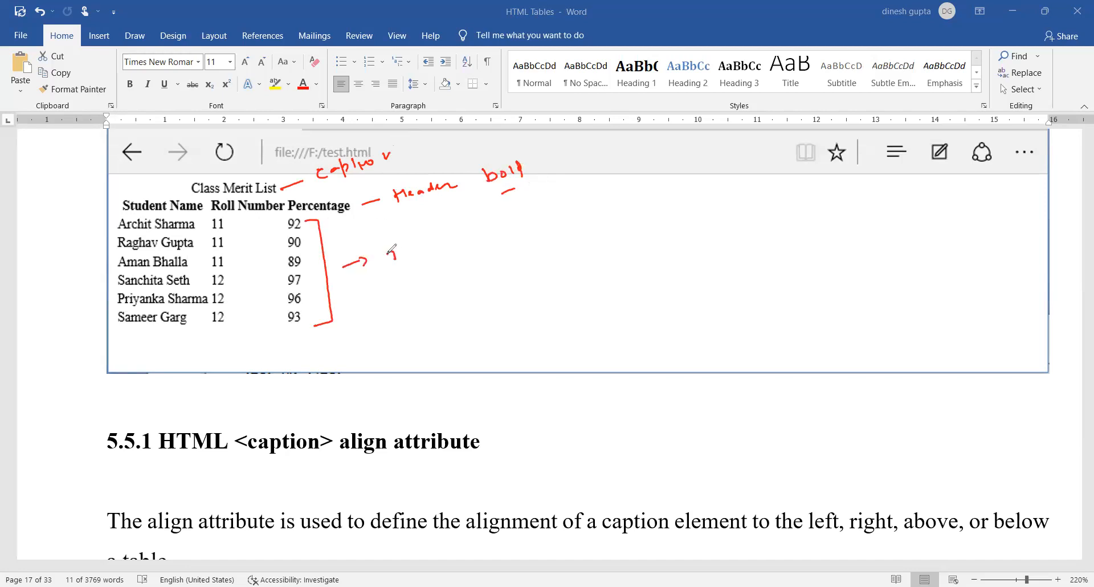
{"action": "left_click_drag", "start_coordinate": [388, 251], "coordinate": [454, 244]}
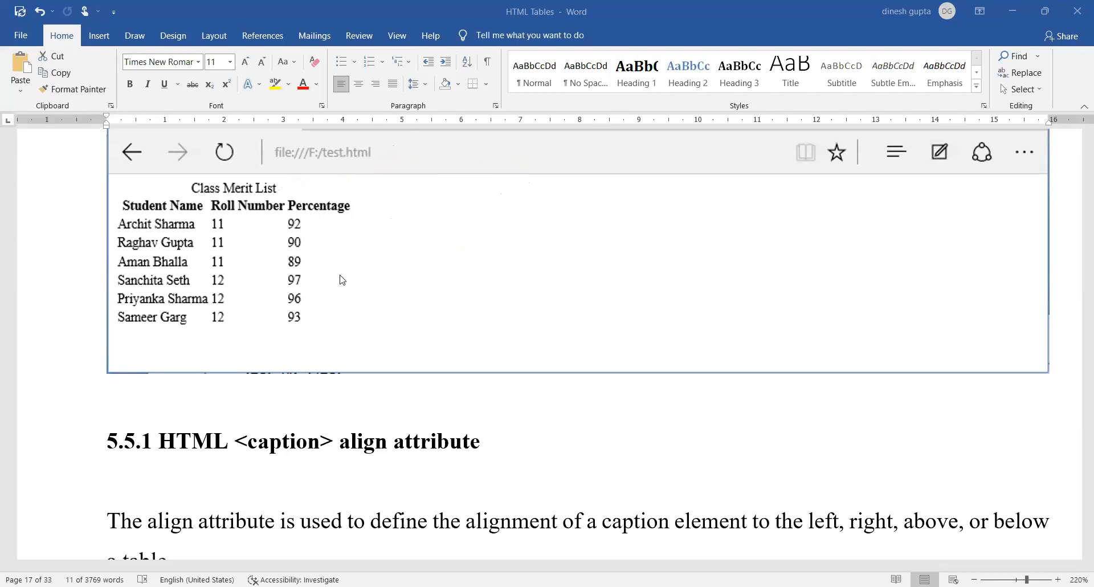
Scroll to section 5.5.1 and select the <caption align="bottom"> example line.
{"action": "scroll", "scroll_direction": "down", "scroll_amount": 3}
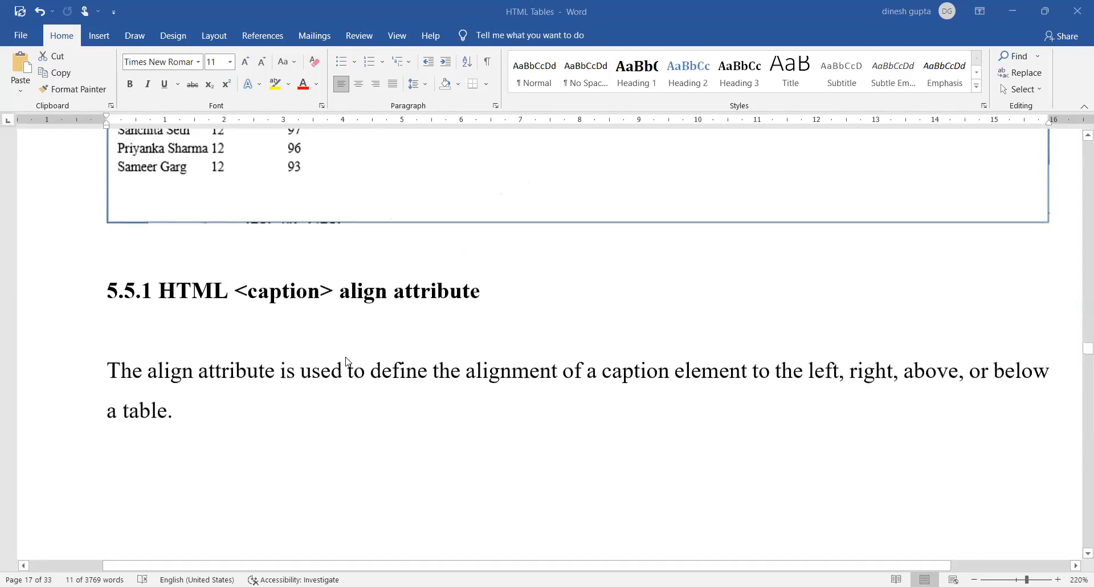
{"action": "scroll", "scroll_direction": "down", "scroll_amount": 3}
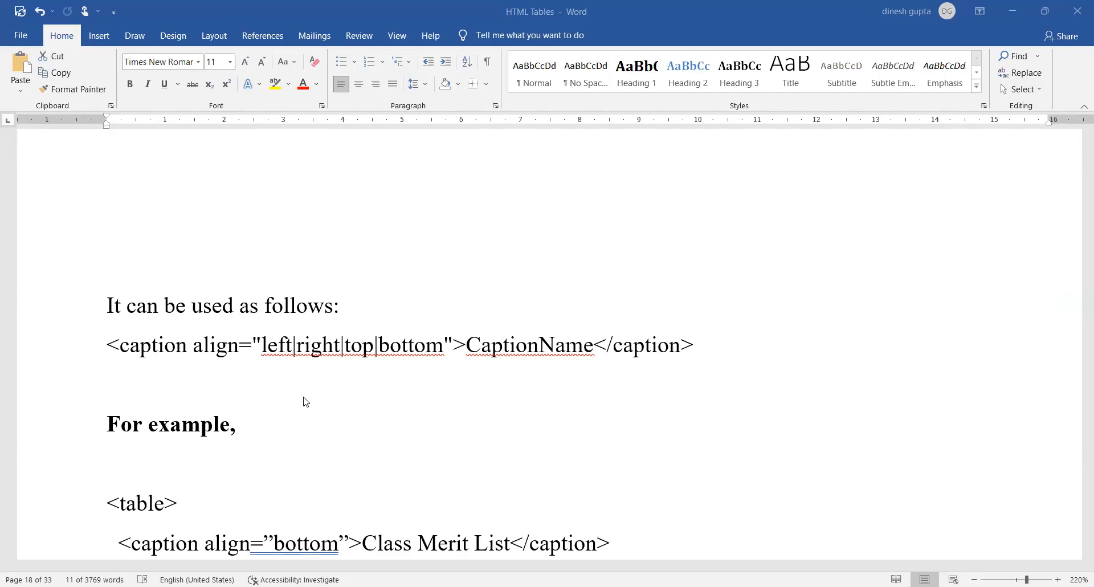
{"action": "scroll", "scroll_direction": "down", "scroll_amount": 3}
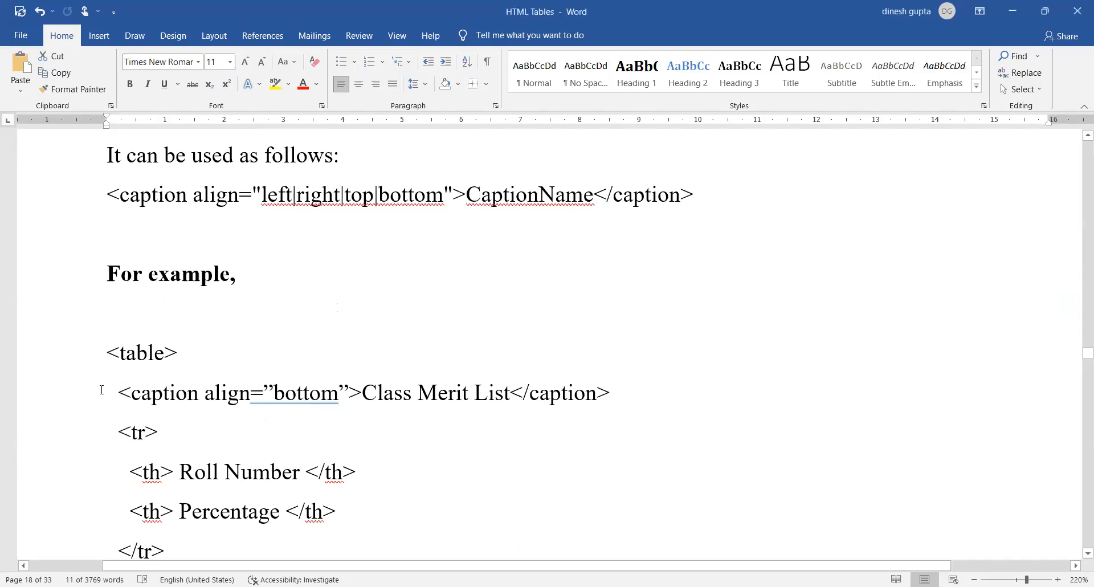
{"action": "triple_click", "coordinate": [314, 393]}
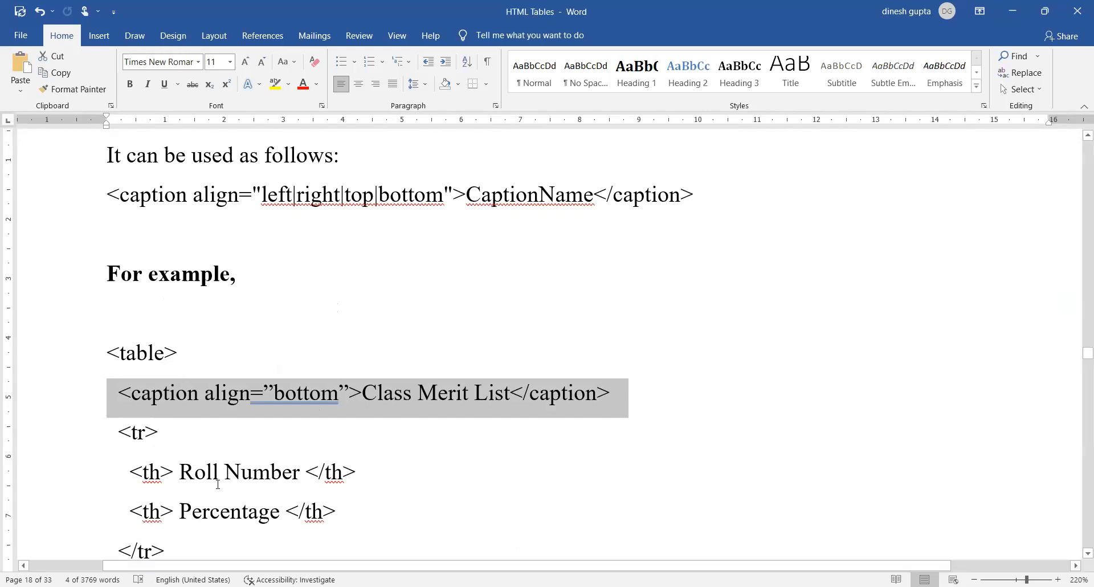
{"action": "mouse_move", "coordinate": [165, 394]}
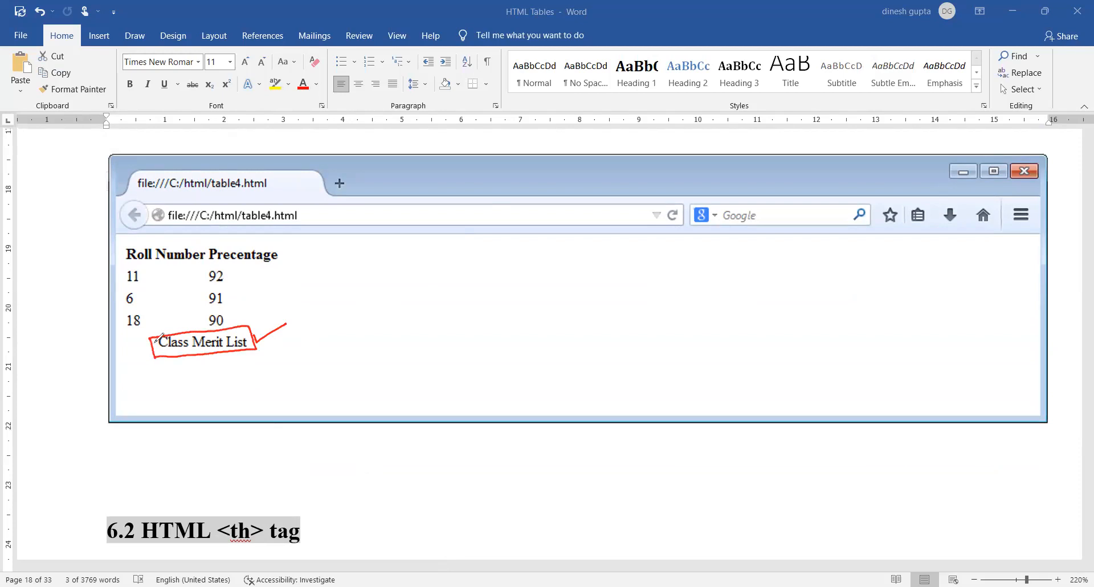
{"action": "mouse_move", "coordinate": [305, 355]}
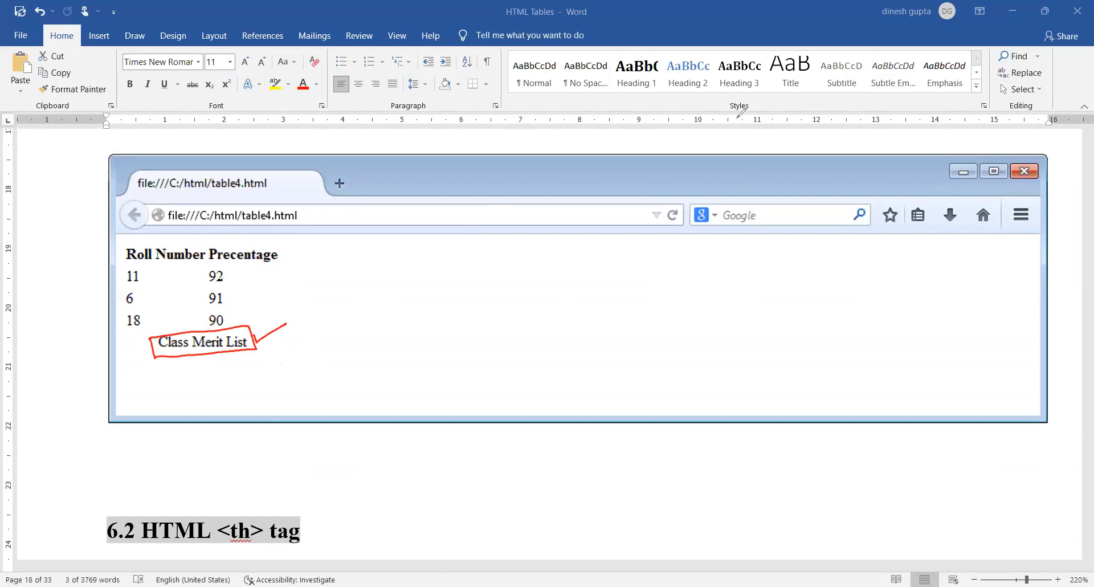
Undo the last change while viewing the align example's browser output.
{"action": "key", "text": "ctrl+z"}
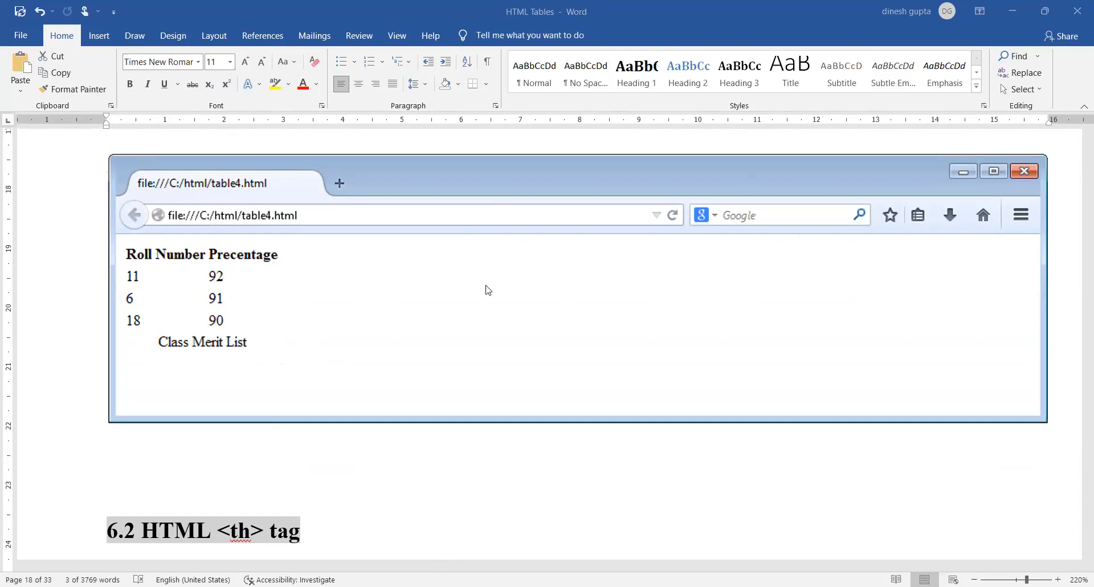
{"action": "mouse_move", "coordinate": [469, 308]}
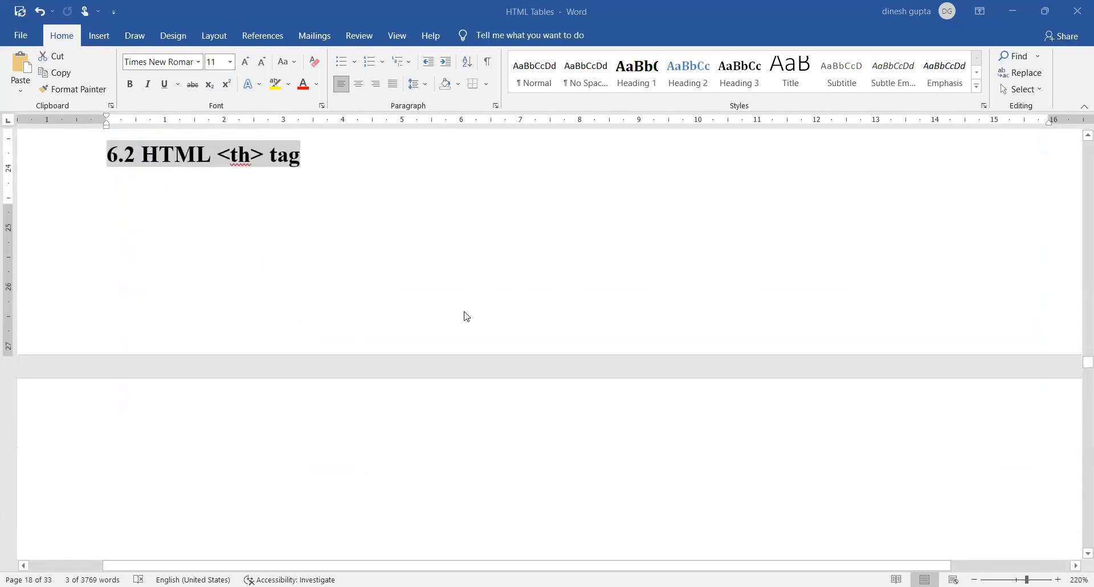
{"action": "mouse_move", "coordinate": [271, 311]}
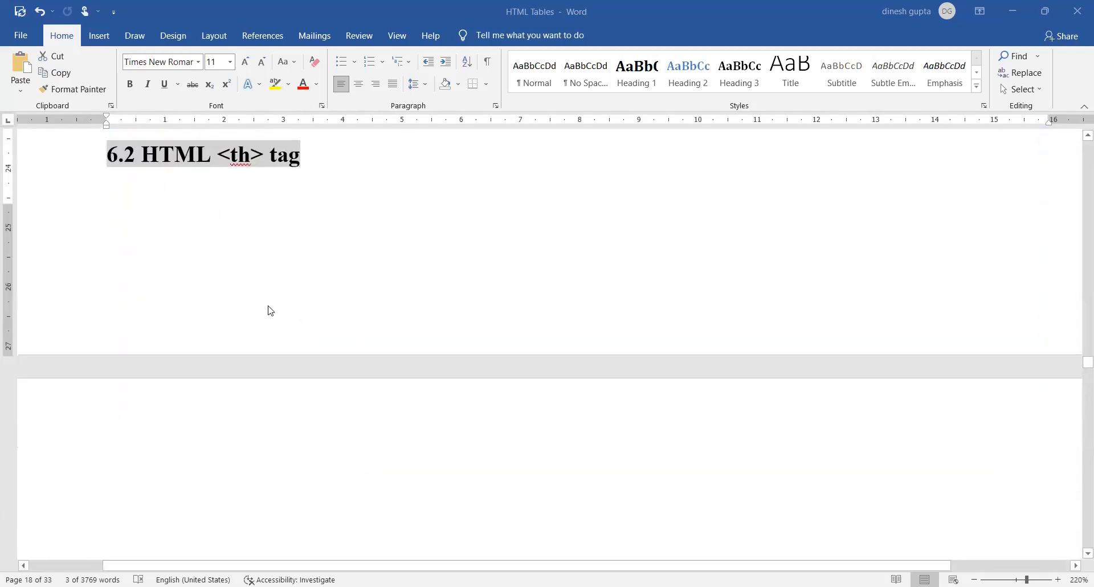
Scroll through the <th> tag explanation and select the example's six <th> lines.
{"action": "scroll", "scroll_direction": "down", "scroll_amount": 3}
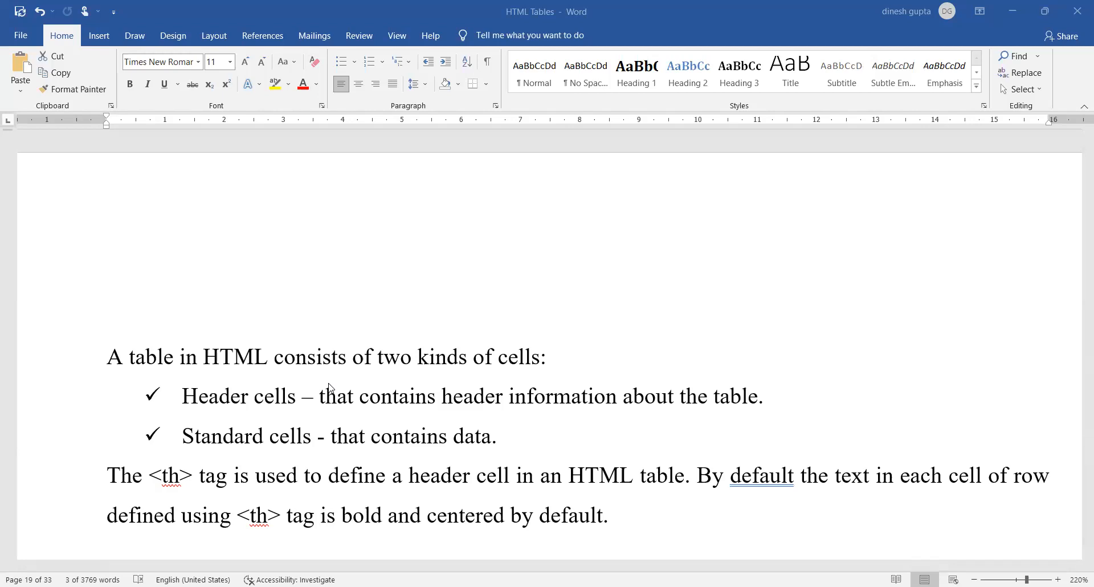
{"action": "scroll", "scroll_direction": "down", "scroll_amount": 3}
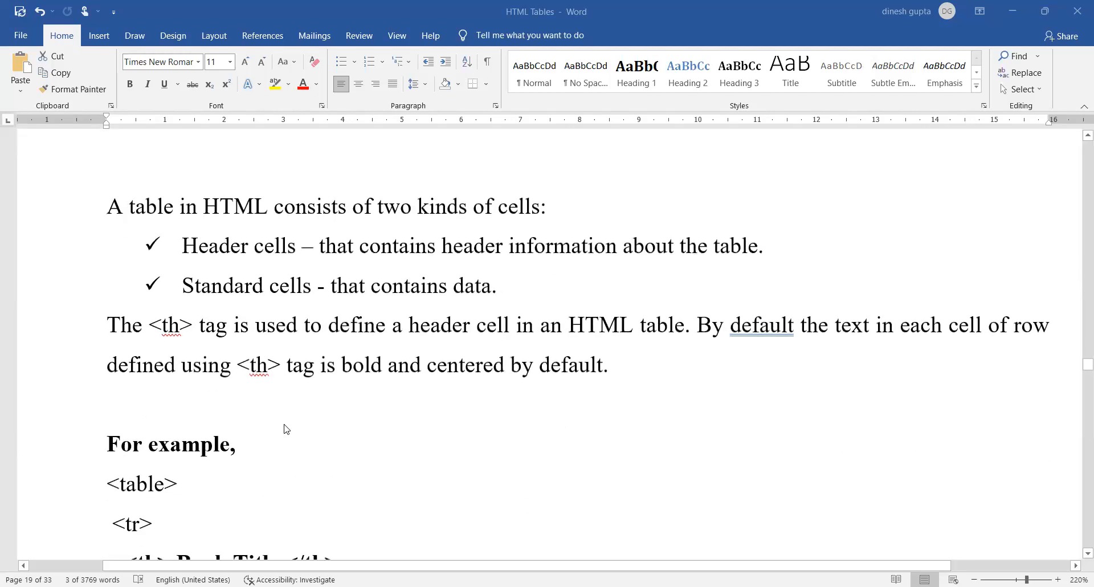
{"action": "scroll", "scroll_direction": "down", "scroll_amount": 3}
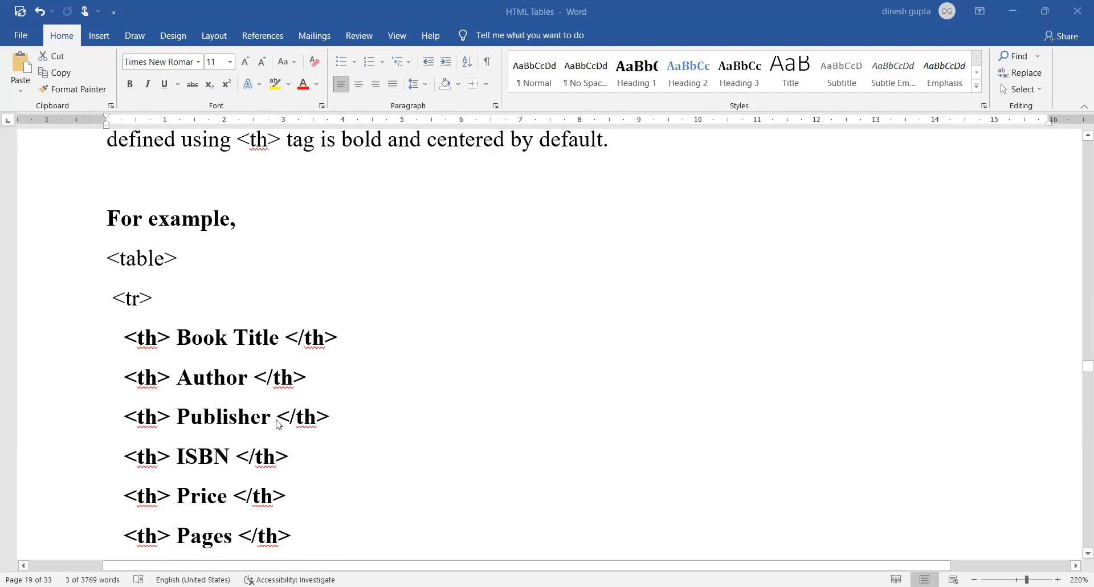
{"action": "mouse_move", "coordinate": [177, 376]}
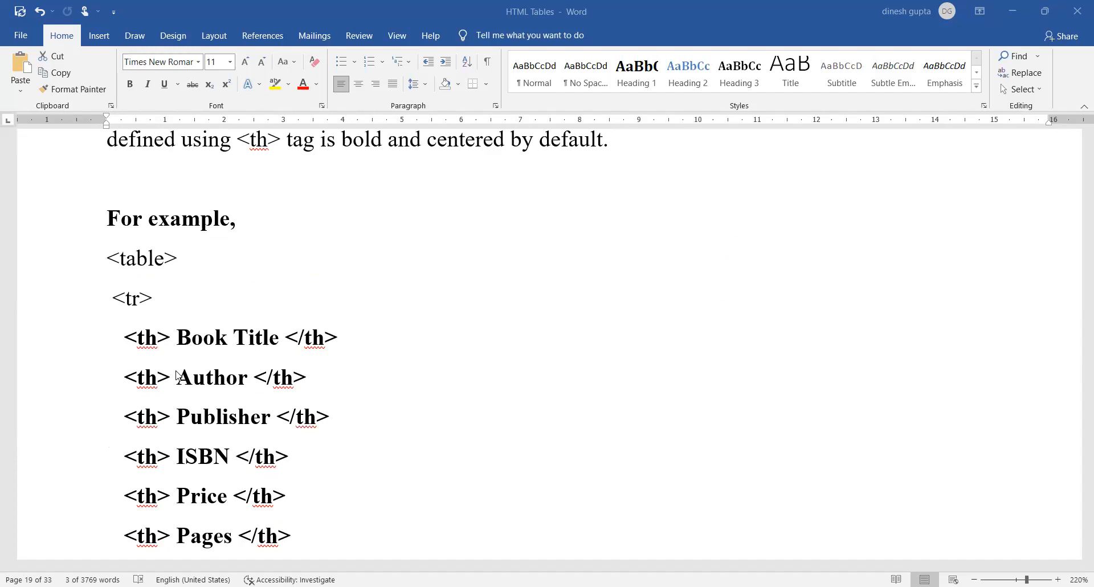
{"action": "double_click", "coordinate": [141, 259]}
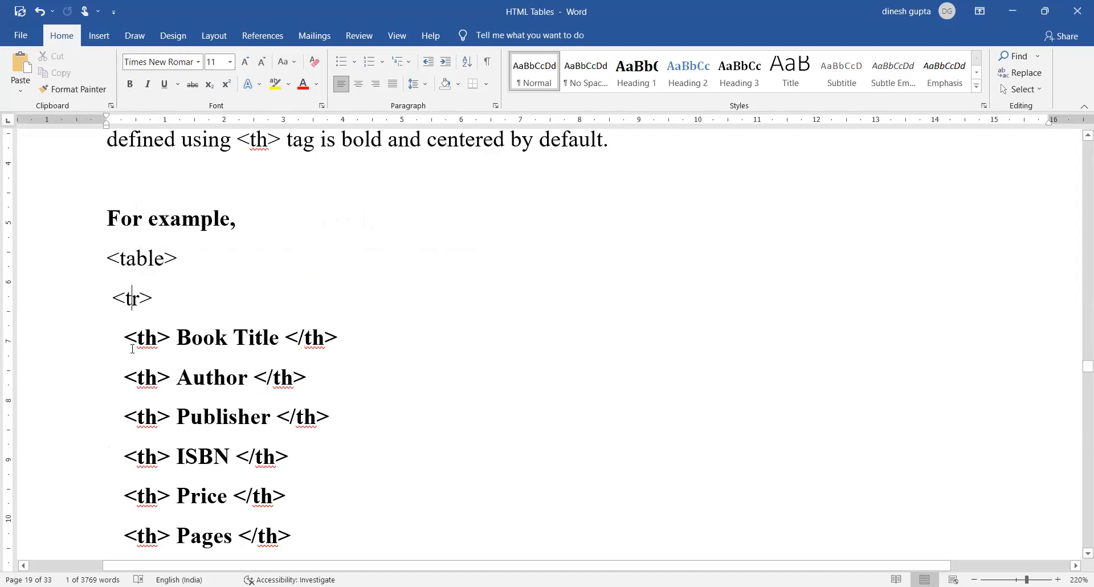
{"action": "left_click_drag", "start_coordinate": [125, 338], "coordinate": [293, 537]}
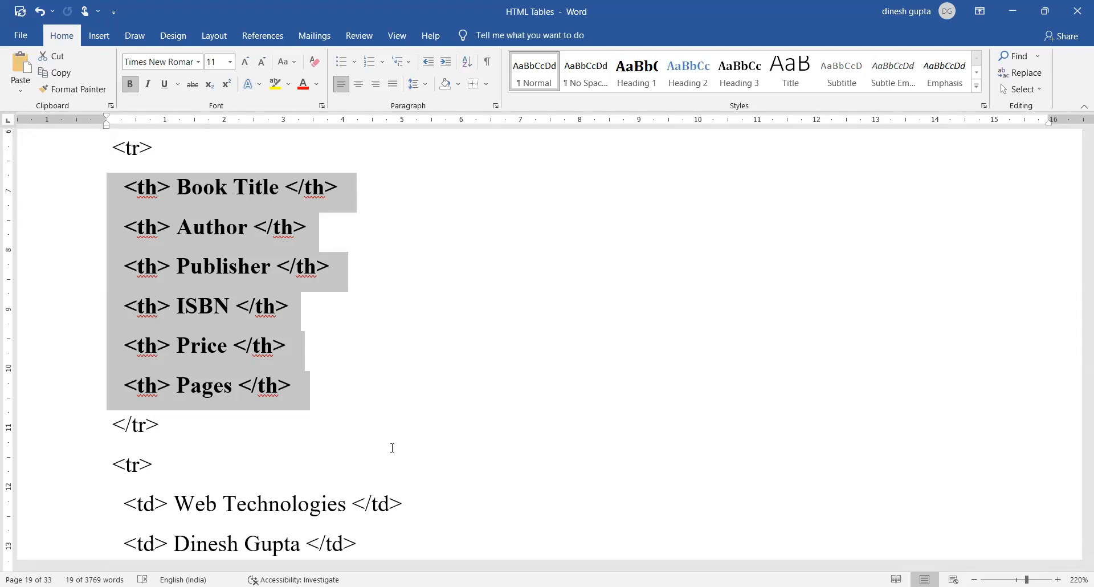
Scroll past the bold-header browser output to section 6.2.1 on bgcolor.
{"action": "scroll", "scroll_direction": "down", "scroll_amount": 3}
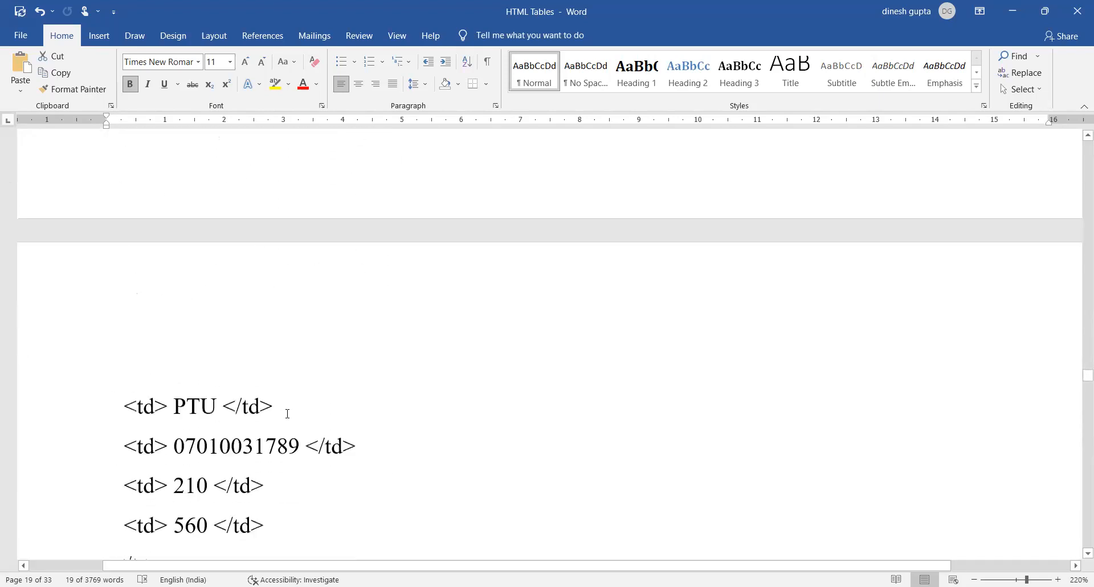
{"action": "scroll", "scroll_direction": "down", "scroll_amount": 3}
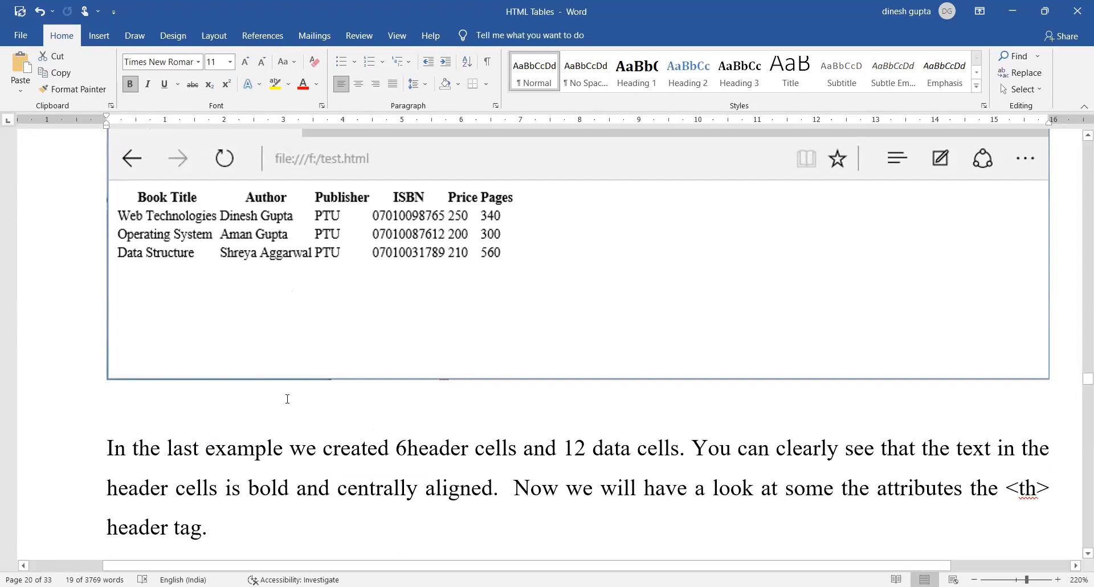
{"action": "scroll", "scroll_direction": "down", "scroll_amount": 3}
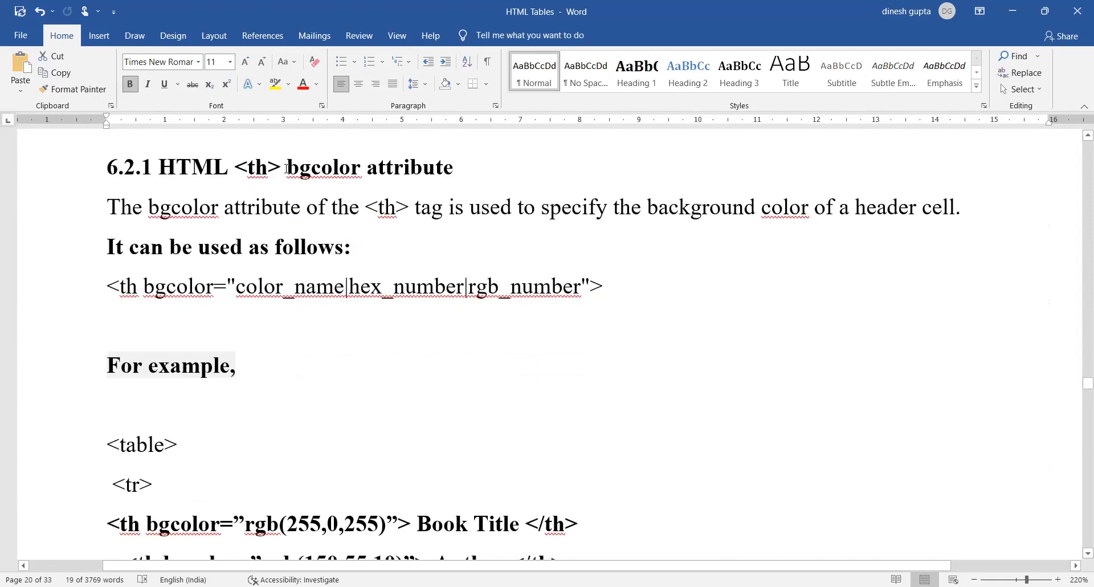
Select the bgcolor syntax line and scroll through the coloured header example to 6.2.2.
{"action": "double_click", "coordinate": [324, 168]}
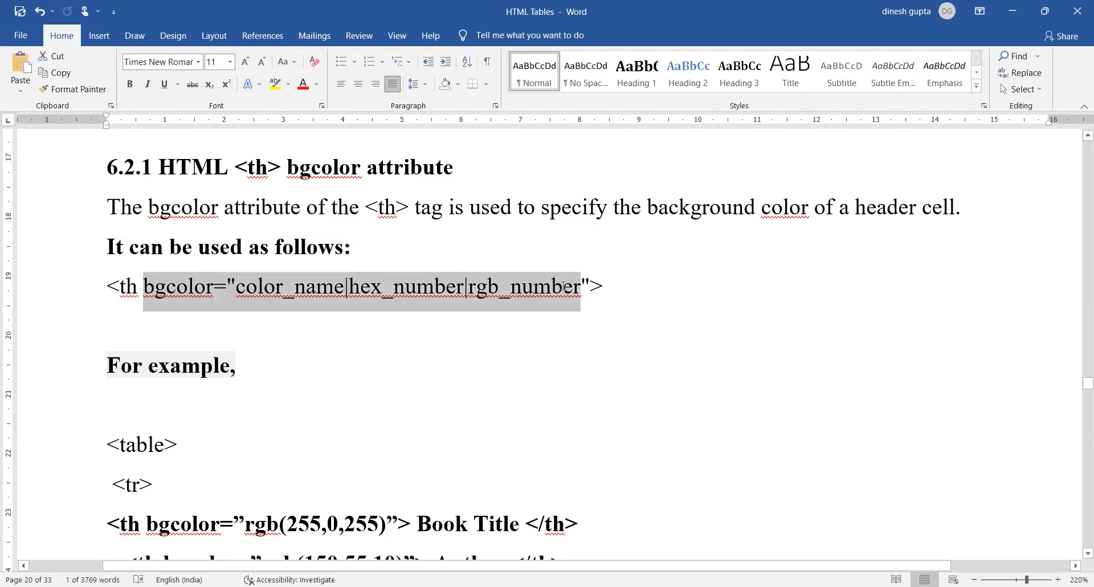
{"action": "scroll", "scroll_direction": "down", "scroll_amount": 3}
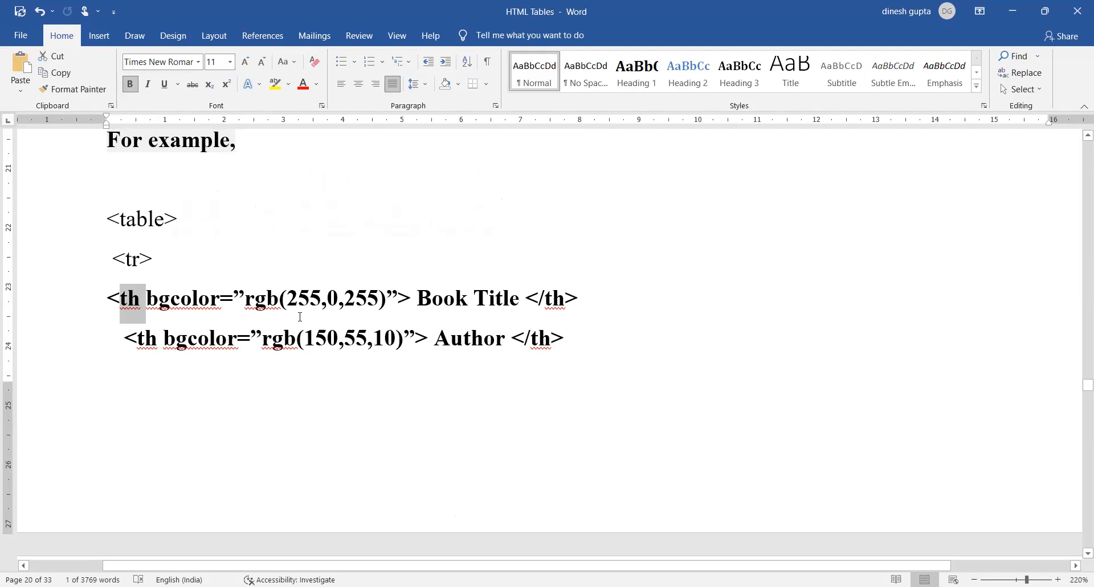
{"action": "scroll", "scroll_direction": "down", "scroll_amount": 3}
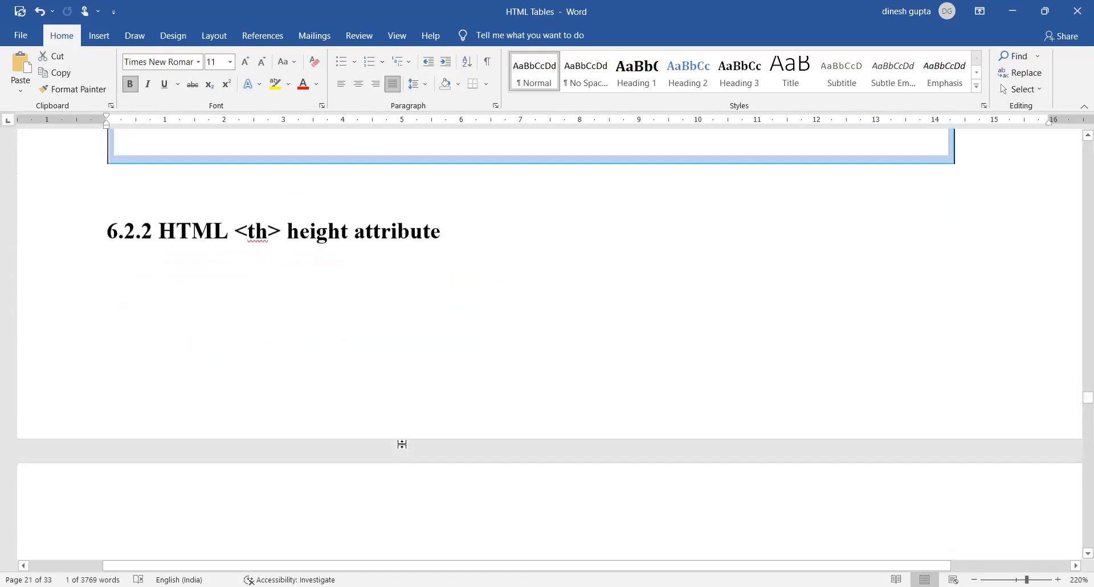
Scroll through section 6.2.2 to the height example's browser output.
{"action": "scroll", "scroll_direction": "down", "scroll_amount": 3}
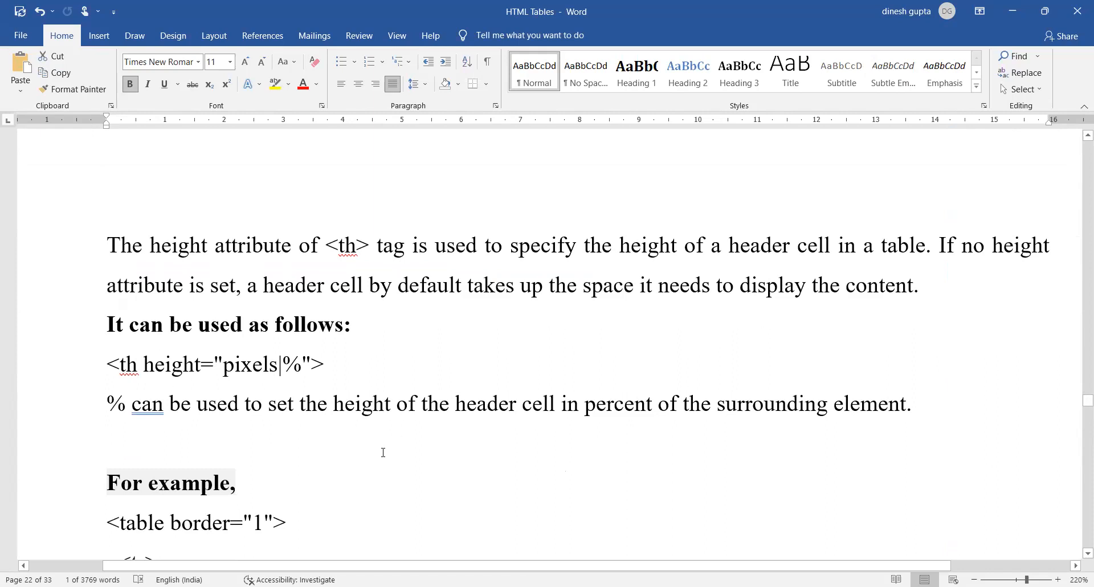
{"action": "scroll", "scroll_direction": "down", "scroll_amount": 3}
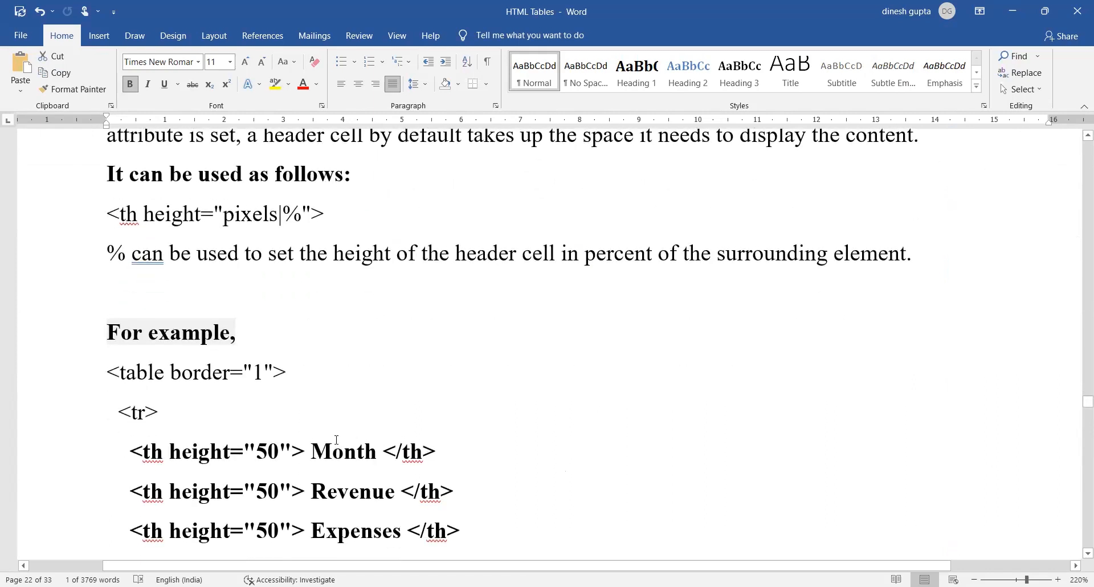
{"action": "scroll", "scroll_direction": "down", "scroll_amount": 3}
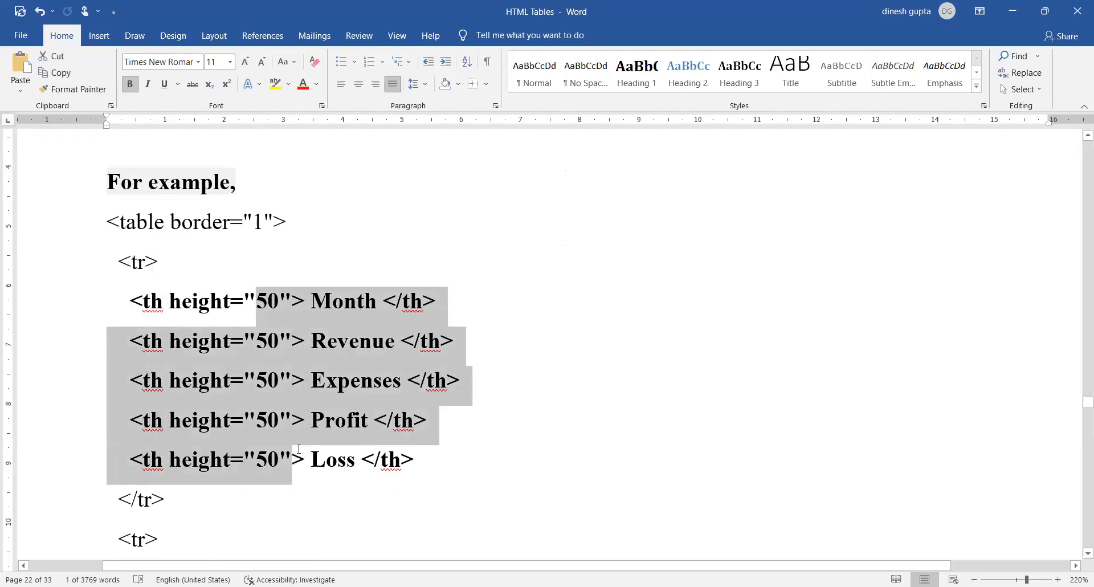
{"action": "scroll", "scroll_direction": "down", "scroll_amount": 3}
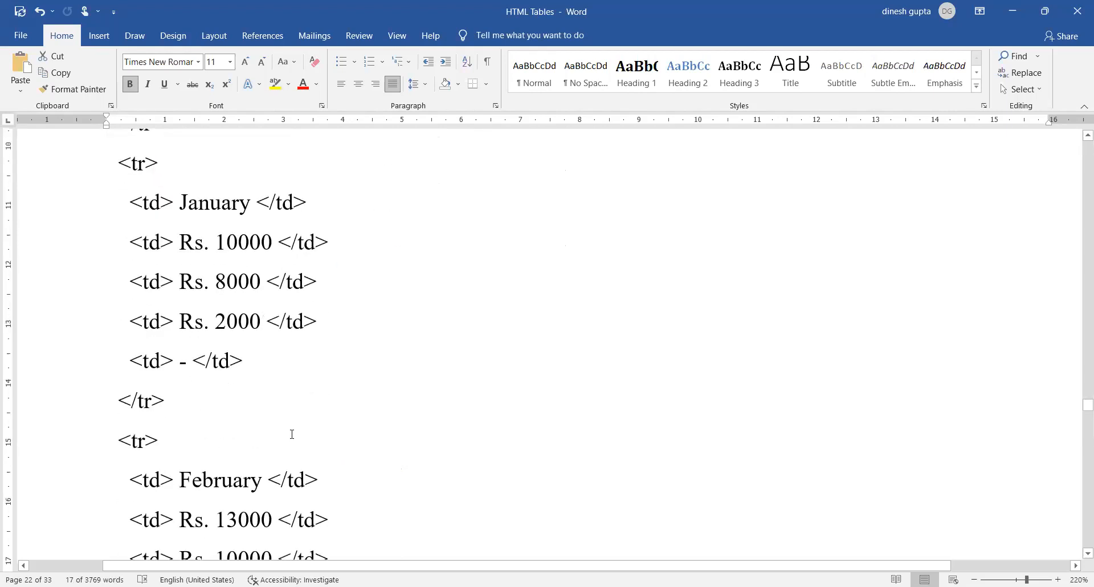
{"action": "scroll", "scroll_direction": "down", "scroll_amount": 3}
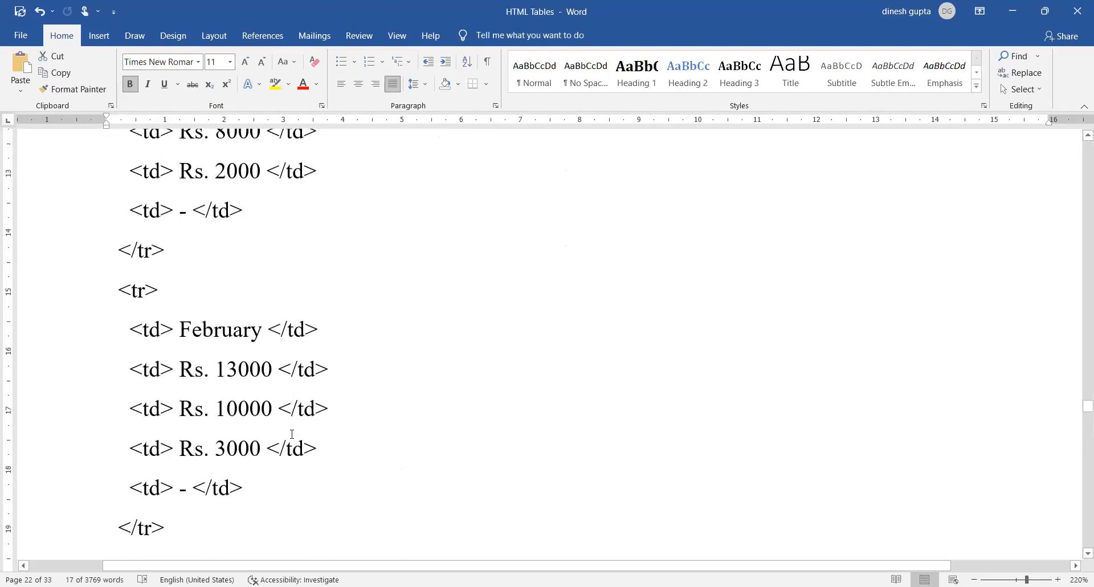
{"action": "scroll", "scroll_direction": "down", "scroll_amount": 3}
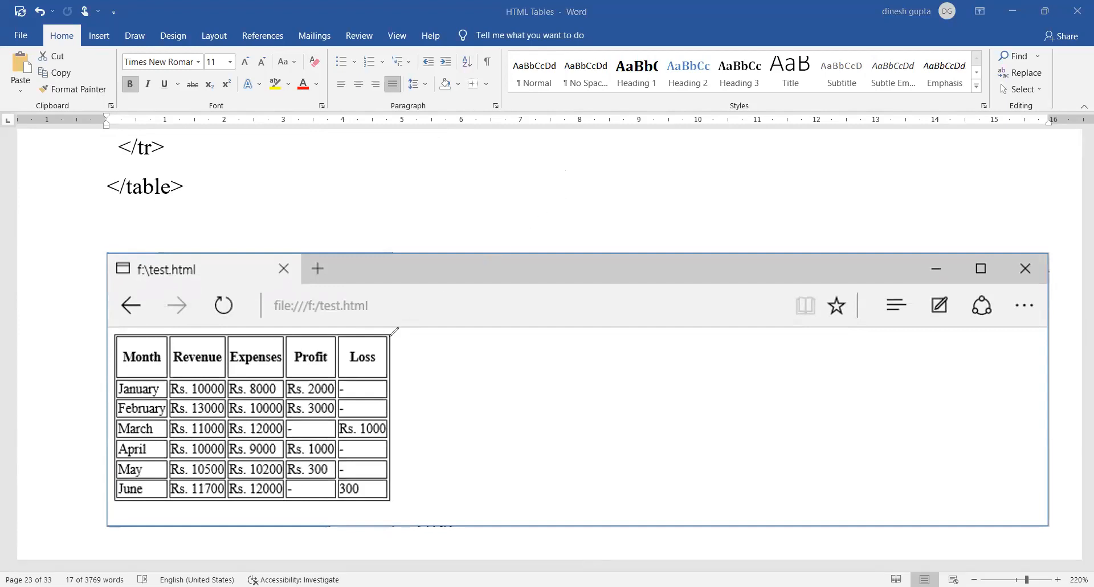
Bracket the header row as 'th row' and the data rows in red ink.
{"action": "left_click_drag", "start_coordinate": [391, 332], "coordinate": [391, 380]}
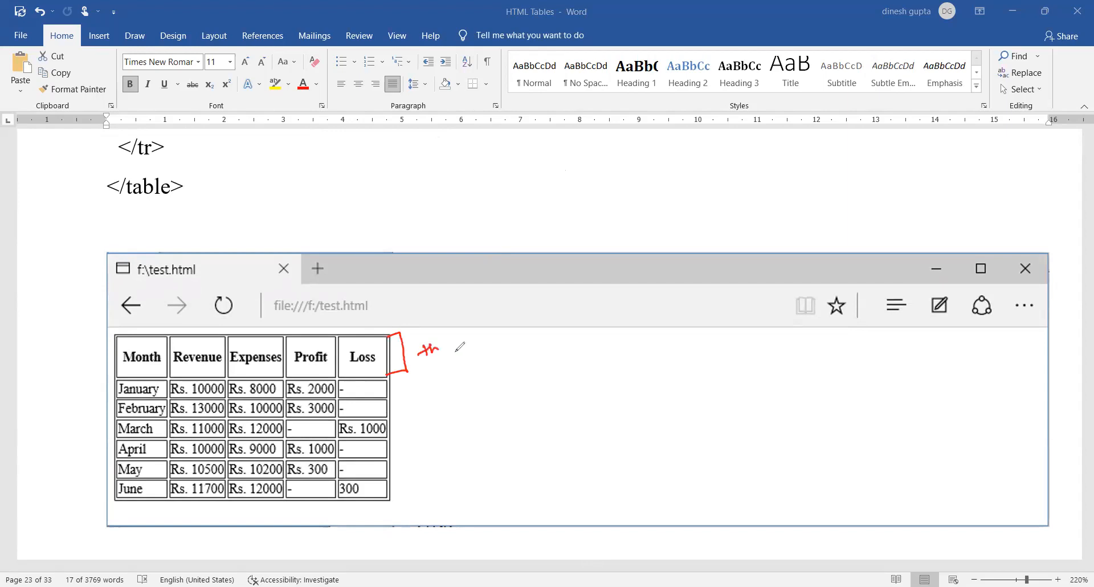
{"action": "left_click_drag", "start_coordinate": [453, 346], "coordinate": [492, 342]}
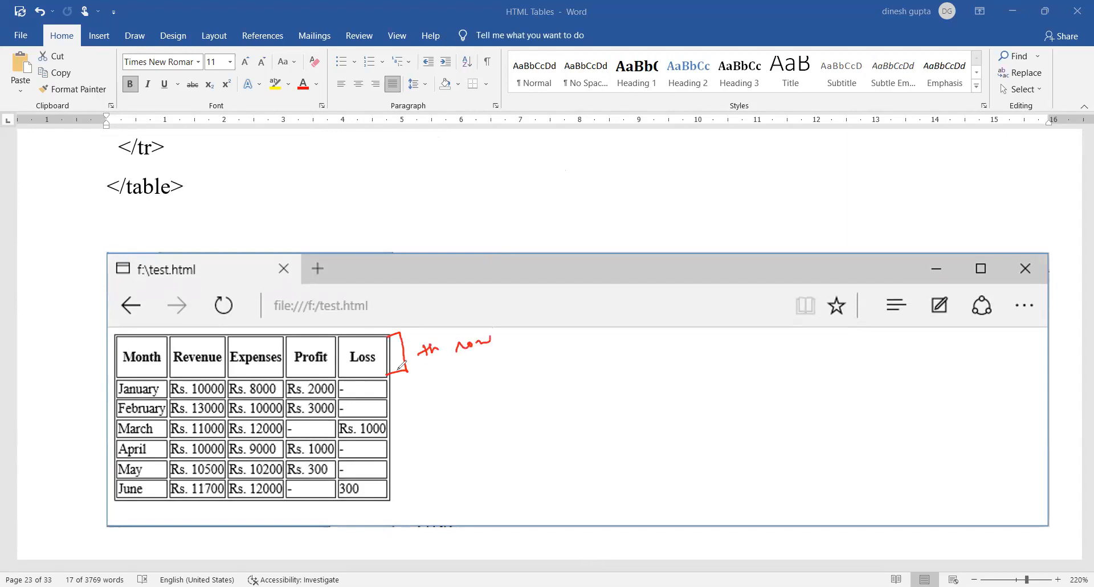
{"action": "left_click_drag", "start_coordinate": [391, 374], "coordinate": [411, 440]}
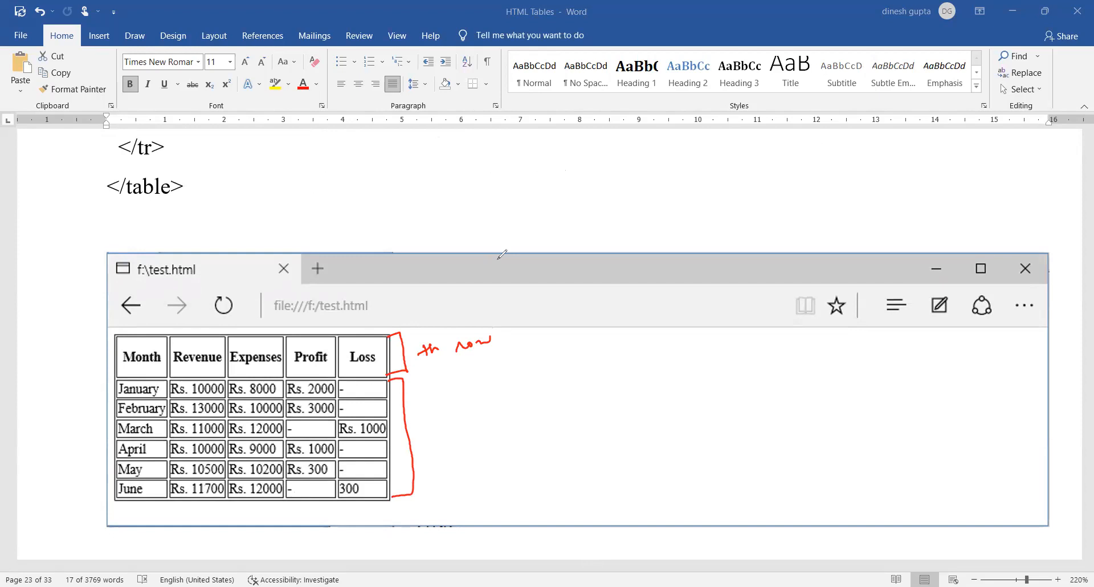
{"action": "scroll", "scroll_direction": "down", "scroll_amount": 3}
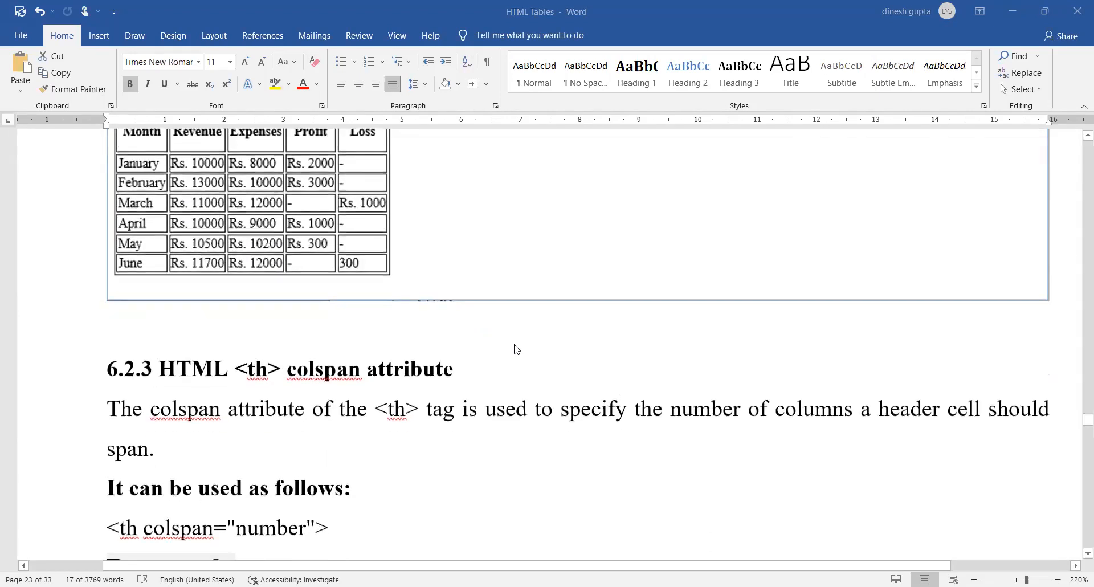
{"action": "scroll", "scroll_direction": "down", "scroll_amount": 3}
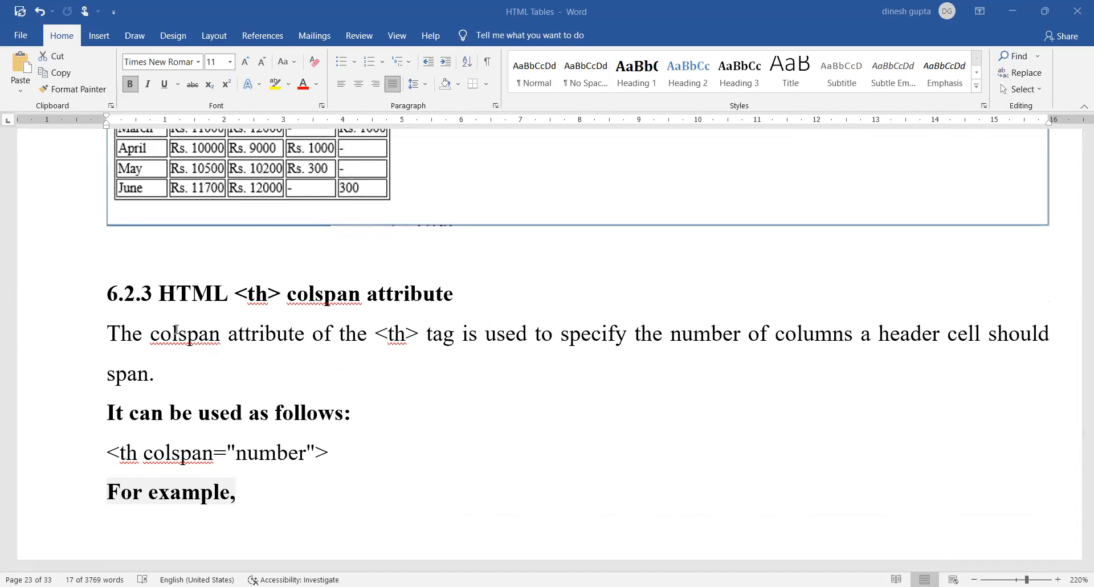
{"action": "double_click", "coordinate": [184, 333]}
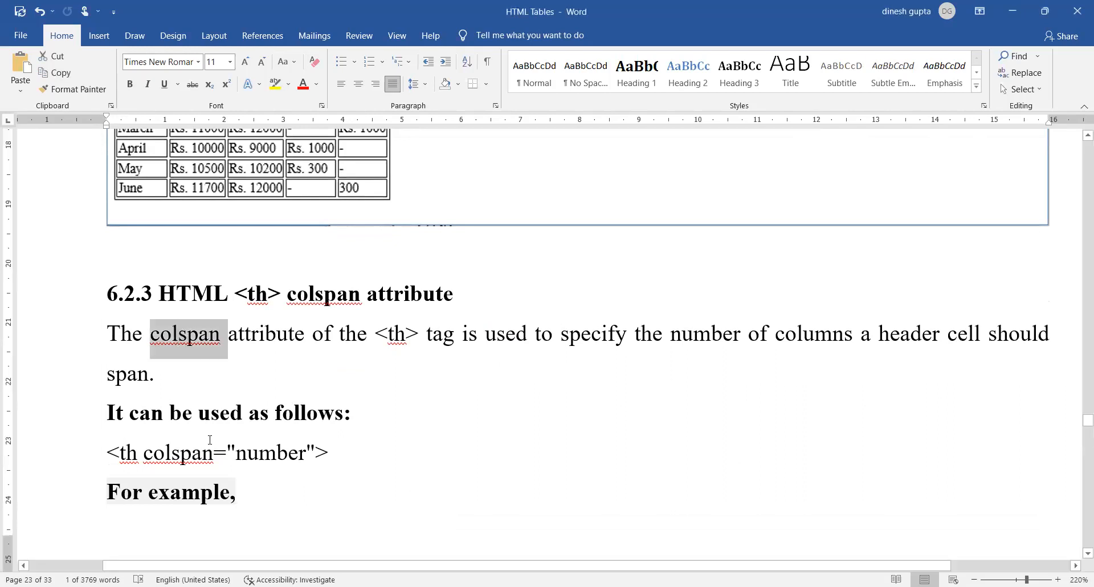
{"action": "mouse_move", "coordinate": [709, 377]}
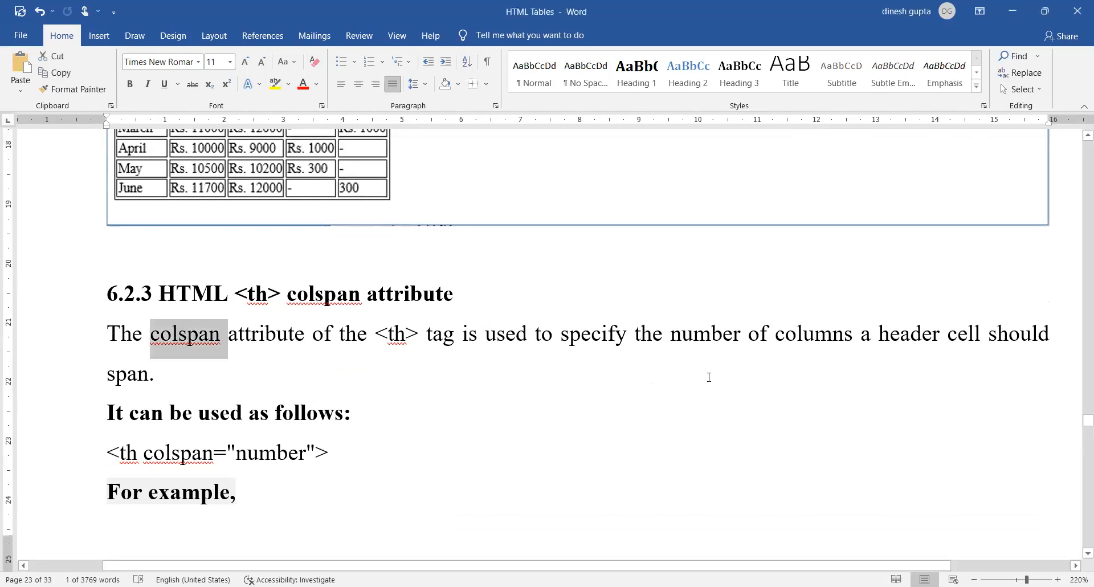
{"action": "mouse_move", "coordinate": [709, 372]}
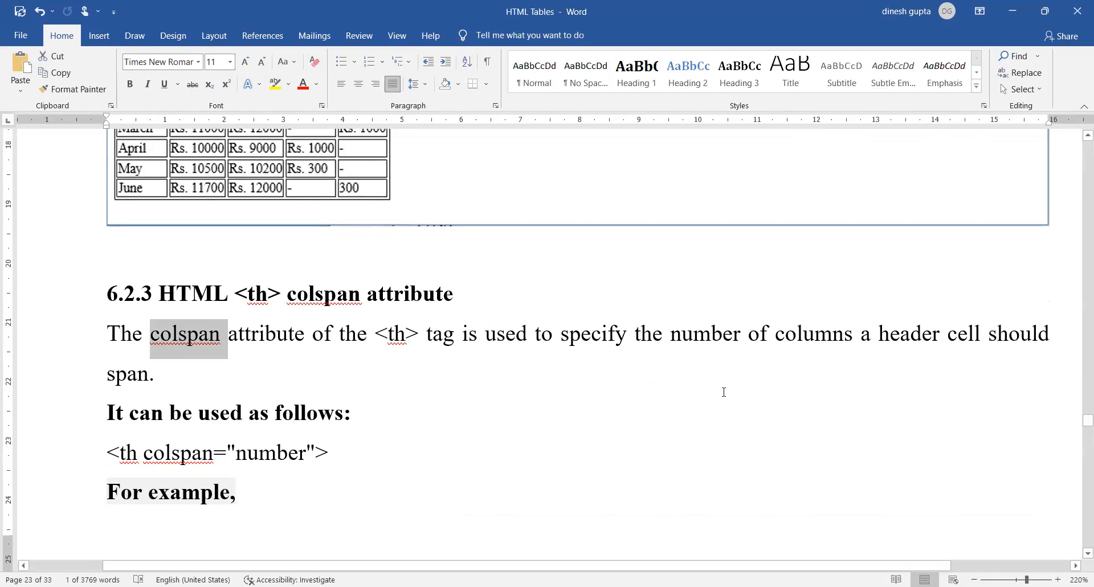
Select the example's <th> header lines, including the colspan="2" Brand Product cell.
{"action": "scroll", "scroll_direction": "down", "scroll_amount": 3}
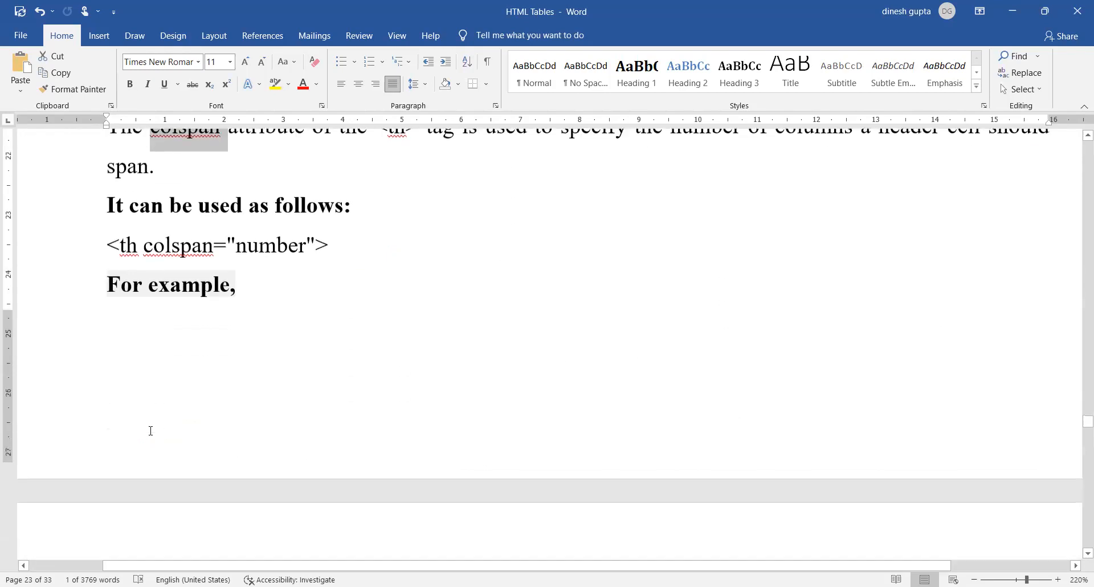
{"action": "scroll", "scroll_direction": "down", "scroll_amount": 3}
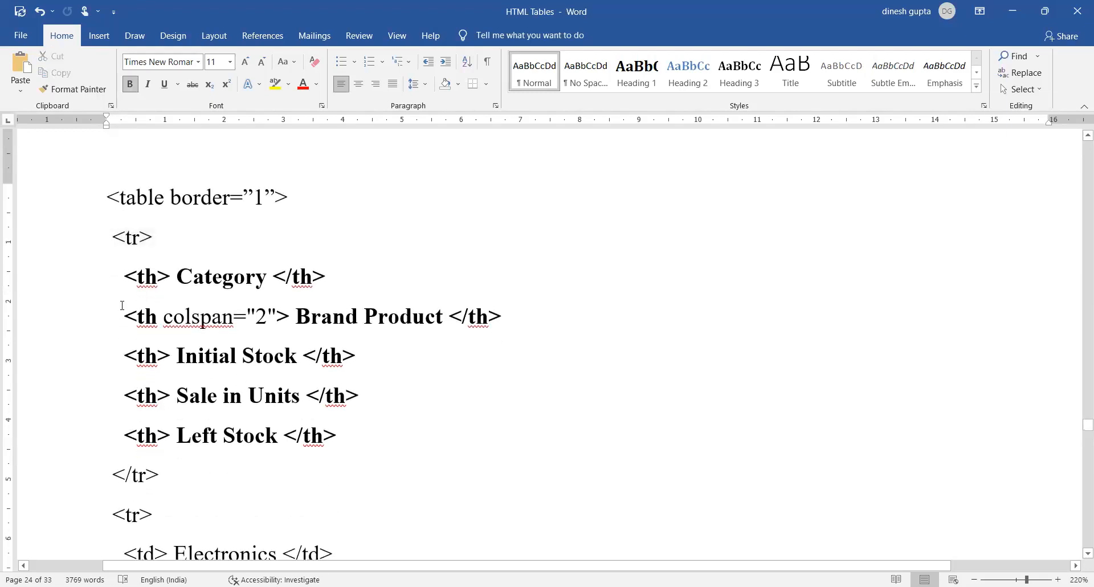
{"action": "left_click_drag", "start_coordinate": [123, 277], "coordinate": [168, 356]}
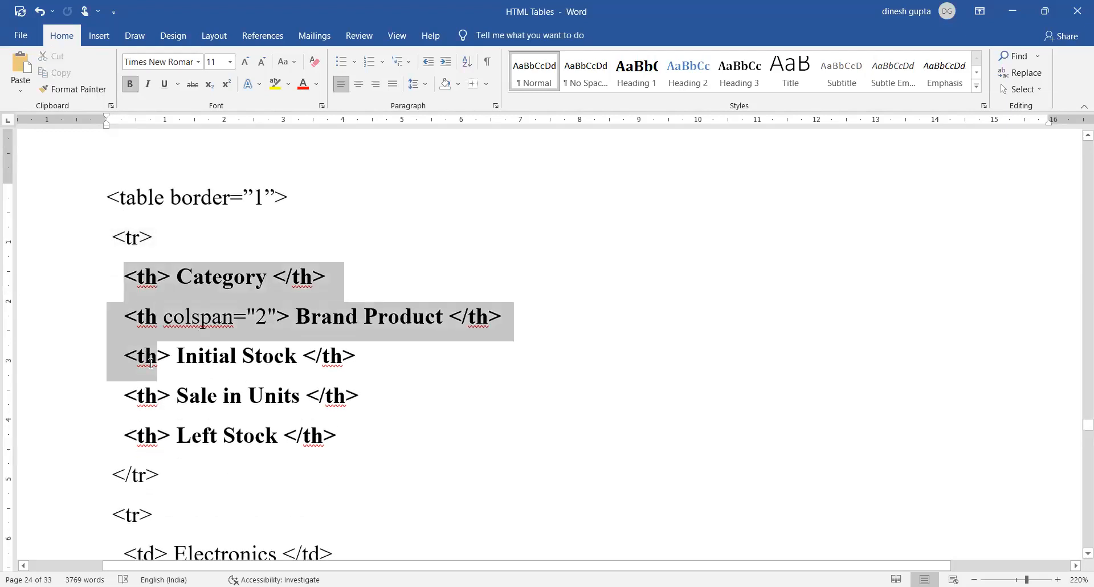
{"action": "left_click_drag", "start_coordinate": [146, 356], "coordinate": [335, 447]}
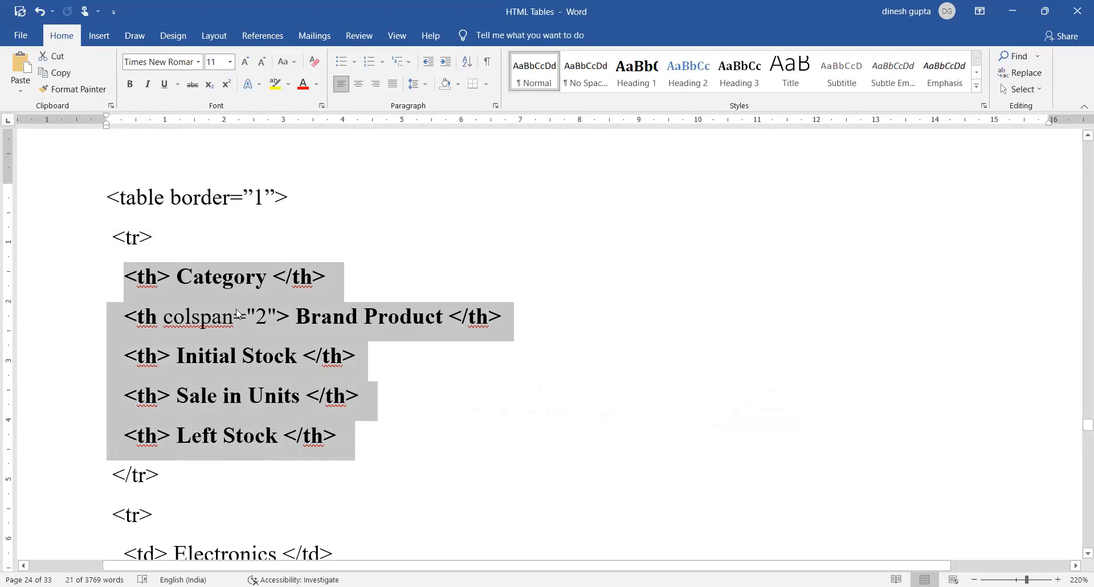
{"action": "mouse_move", "coordinate": [159, 292]}
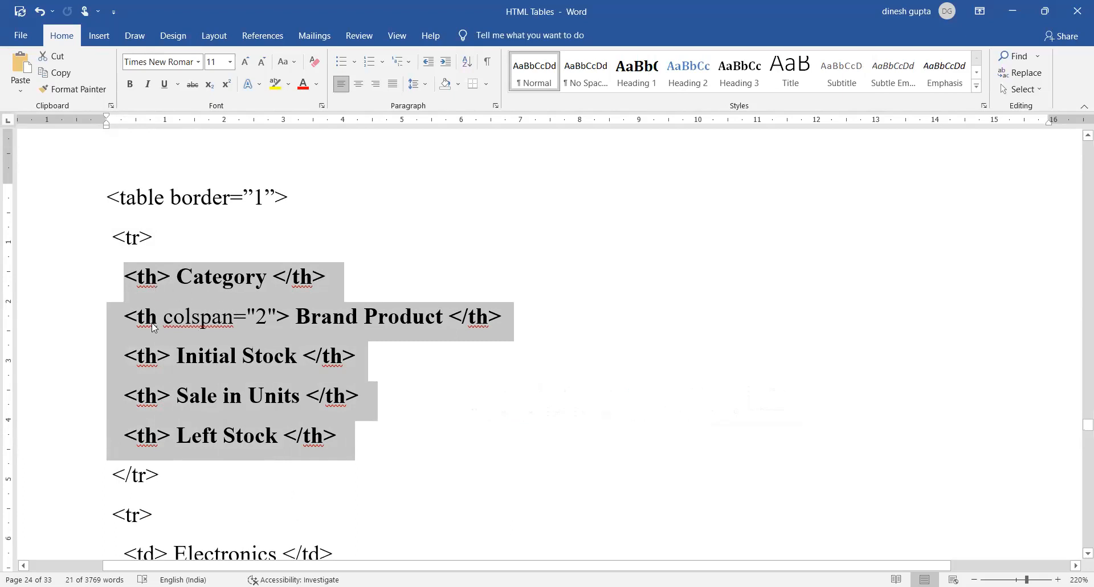
{"action": "mouse_move", "coordinate": [170, 301]}
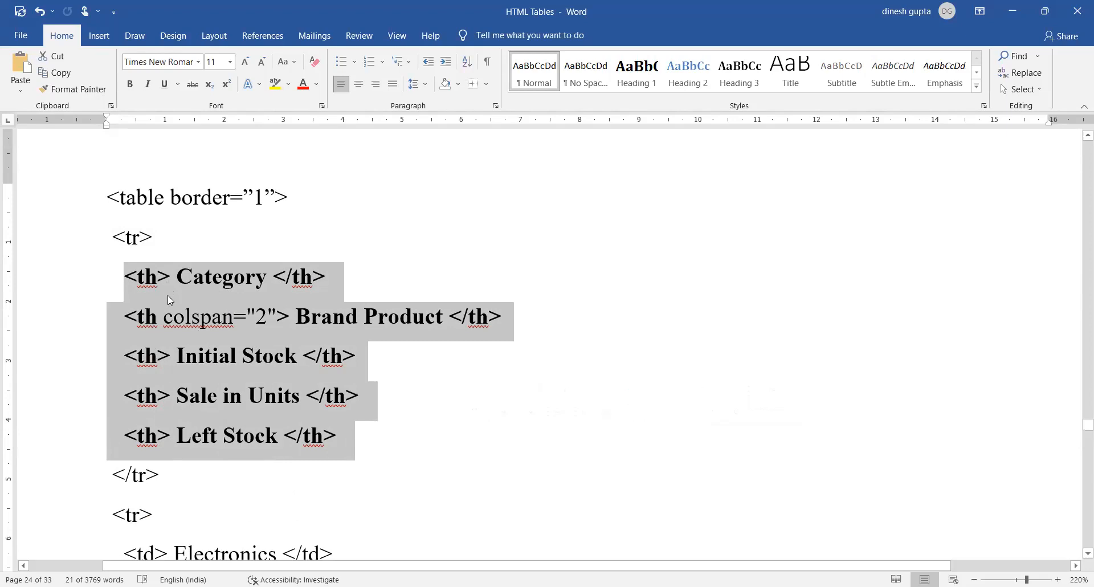
{"action": "mouse_move", "coordinate": [159, 403]}
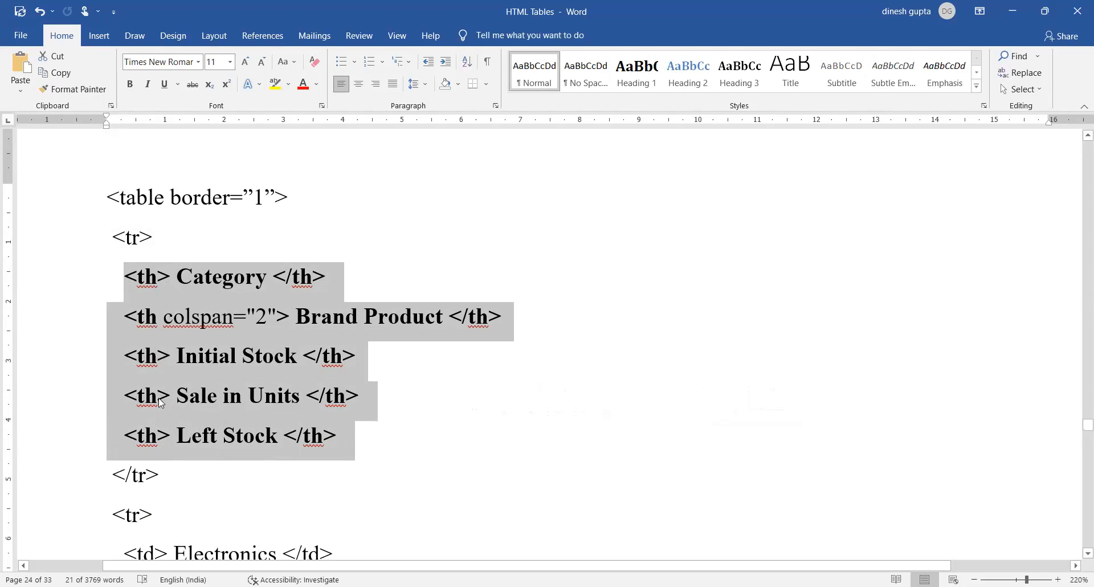
{"action": "mouse_move", "coordinate": [152, 419]}
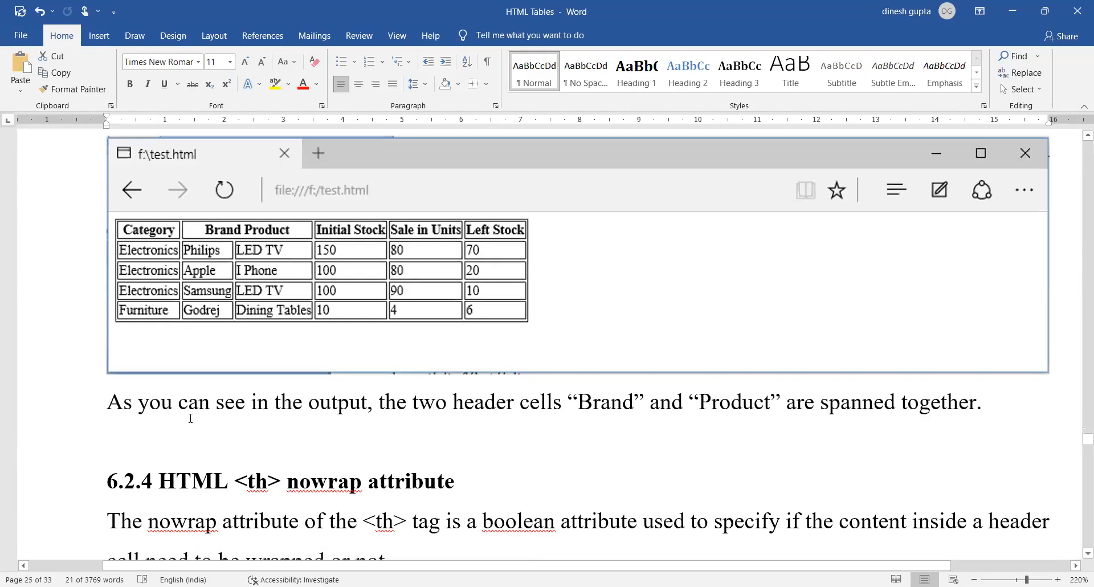
{"action": "mouse_move", "coordinate": [506, 227]}
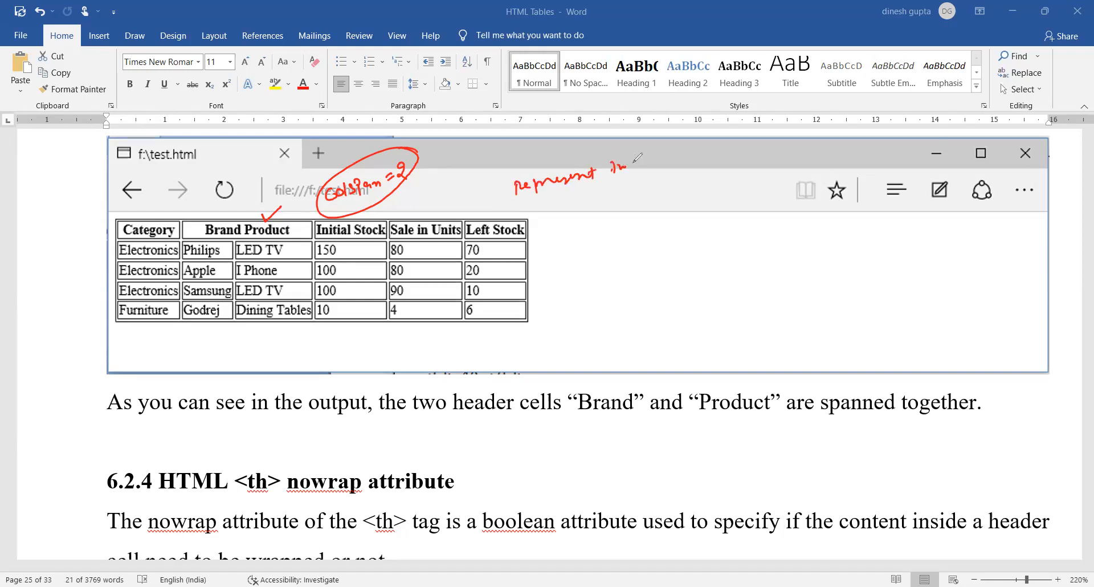
Handwrite a 'colspan=2' note beside the browser output screenshot.
{"action": "left_click_drag", "start_coordinate": [624, 178], "coordinate": [677, 192]}
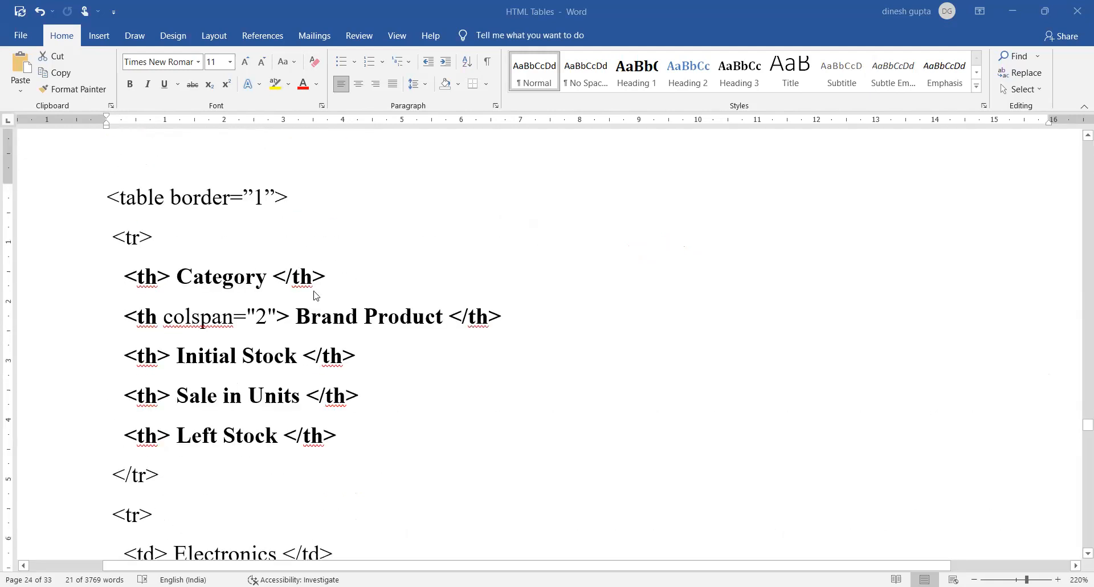
{"action": "mouse_move", "coordinate": [507, 532]}
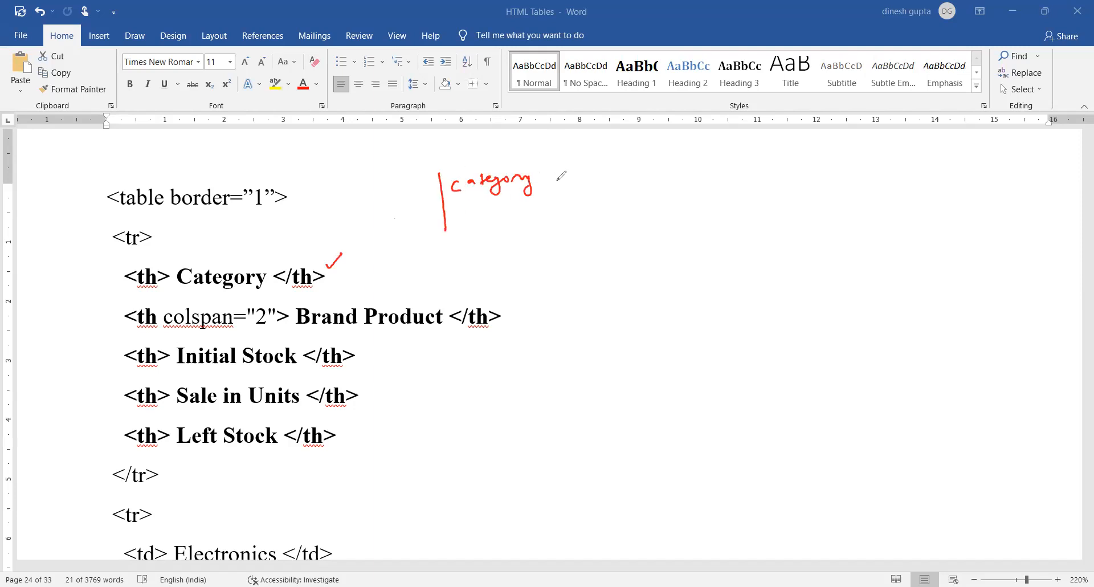
Ink-sketch the Category and Brand Product header cells, circle colspan value 2, and tick its line.
{"action": "left_click_drag", "start_coordinate": [395, 208], "coordinate": [945, 190]}
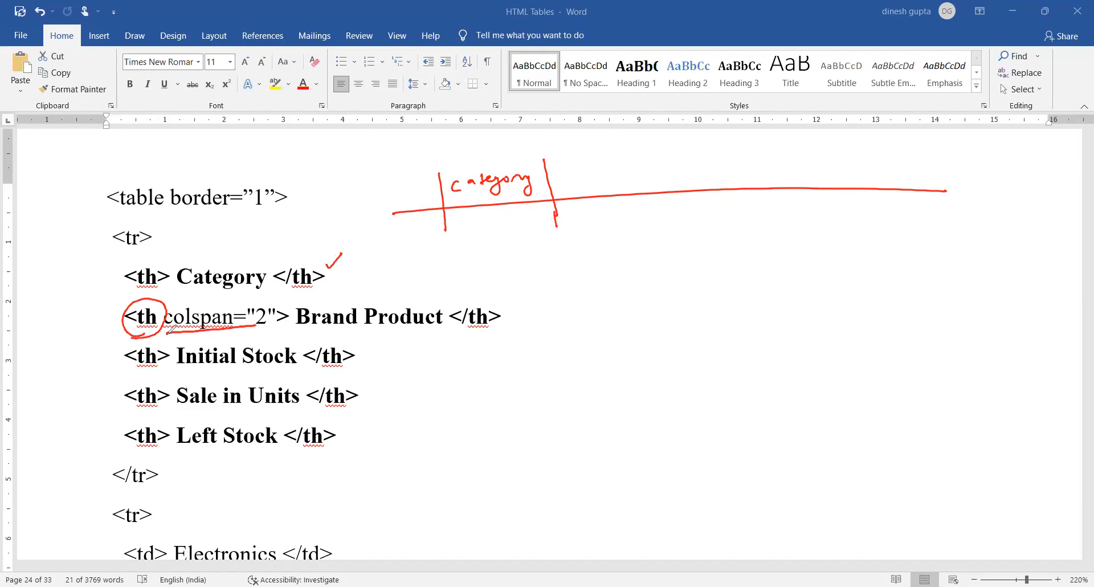
{"action": "left_click_drag", "start_coordinate": [223, 335], "coordinate": [273, 308]}
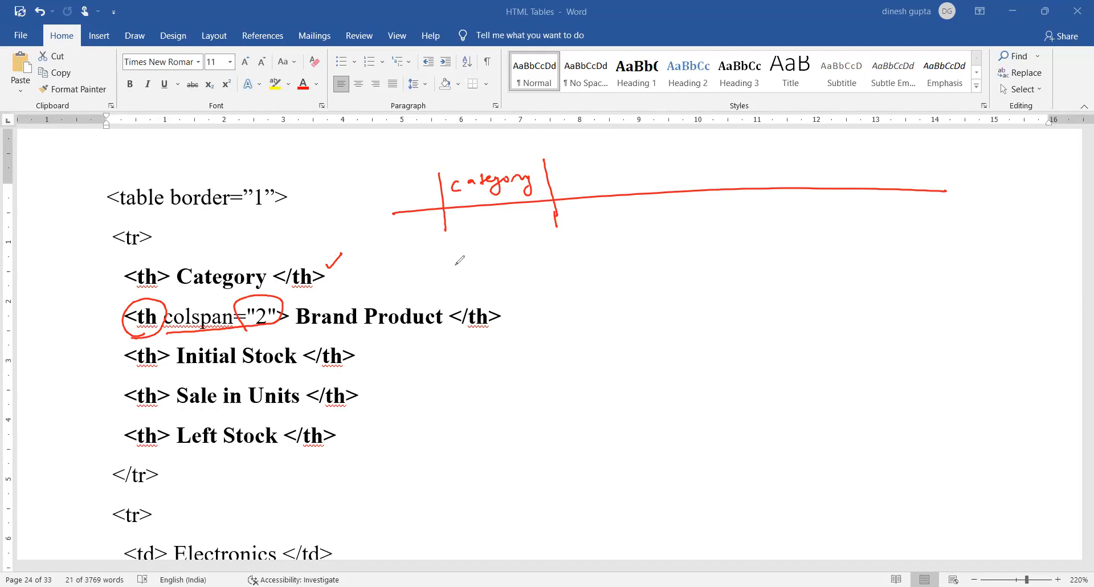
{"action": "mouse_move", "coordinate": [655, 155]}
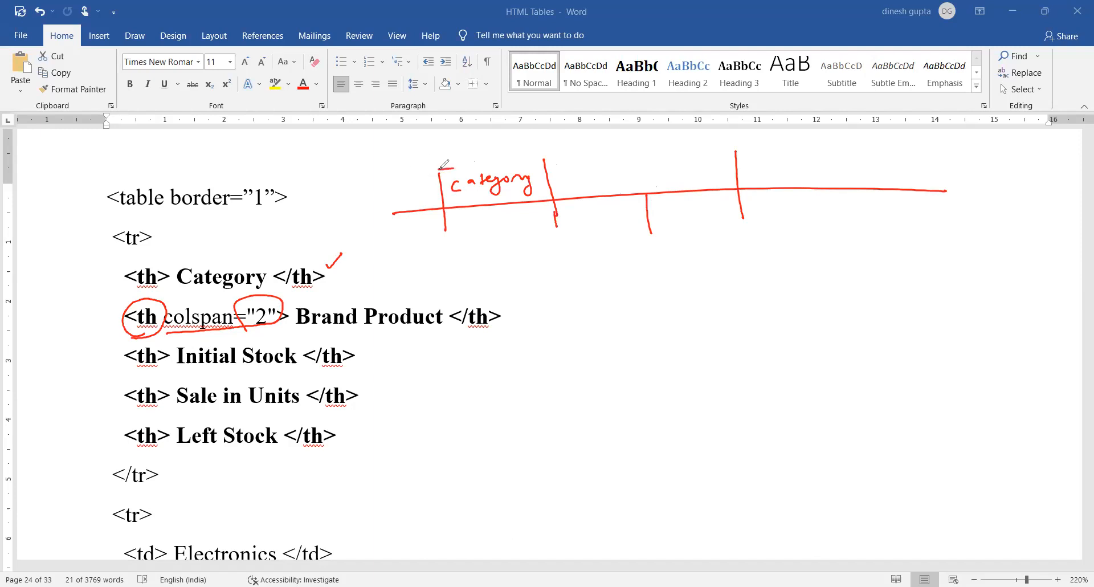
{"action": "left_click_drag", "start_coordinate": [439, 167], "coordinate": [739, 150]}
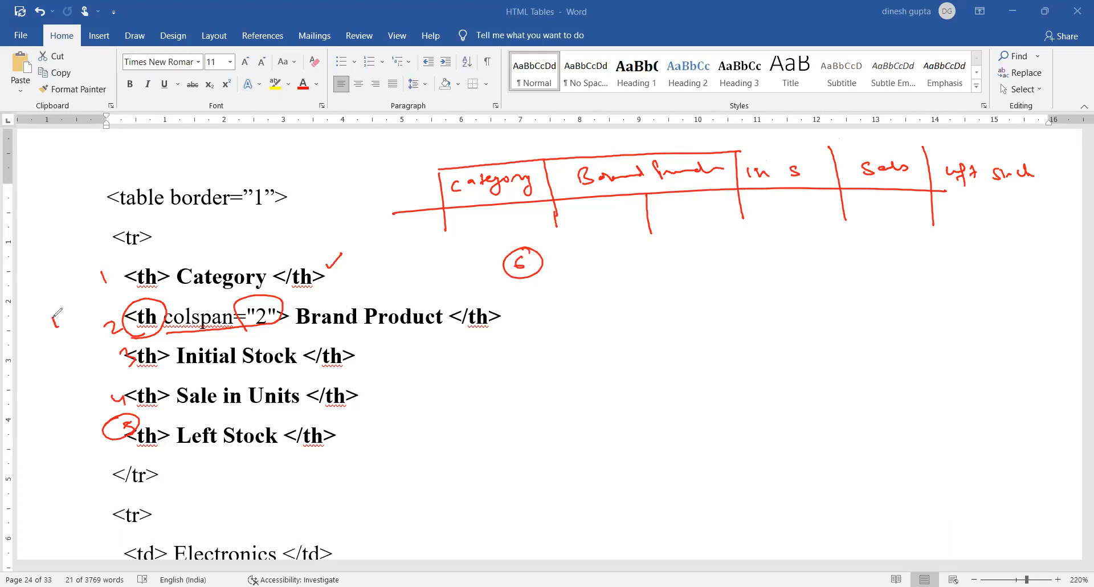
{"action": "left_click_drag", "start_coordinate": [52, 317], "coordinate": [101, 307]}
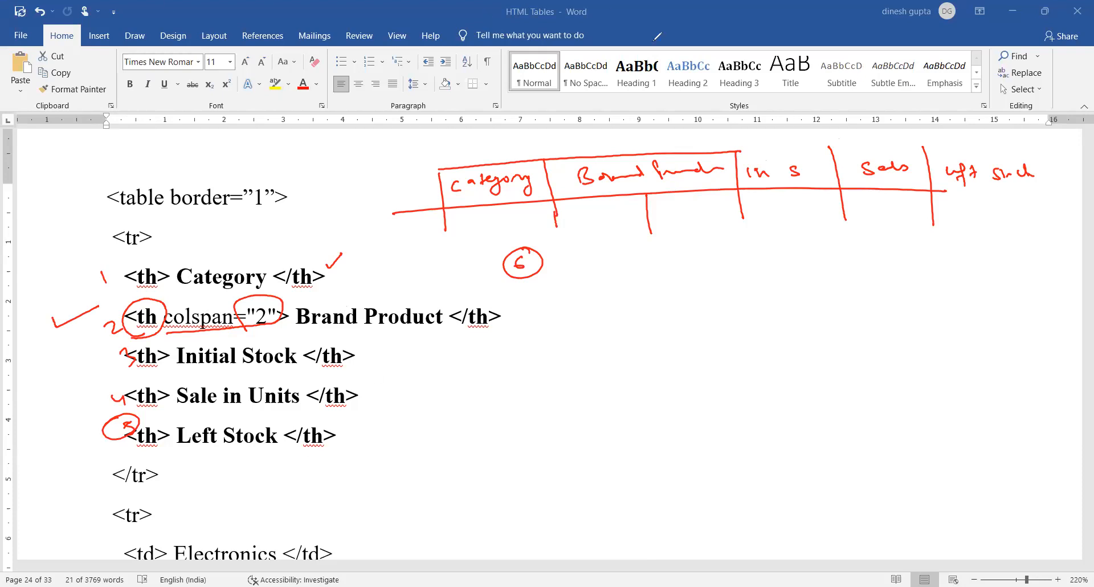
Scroll through the td rows and highlight the first data row's cell lines.
{"action": "scroll", "scroll_direction": "down", "scroll_amount": 3}
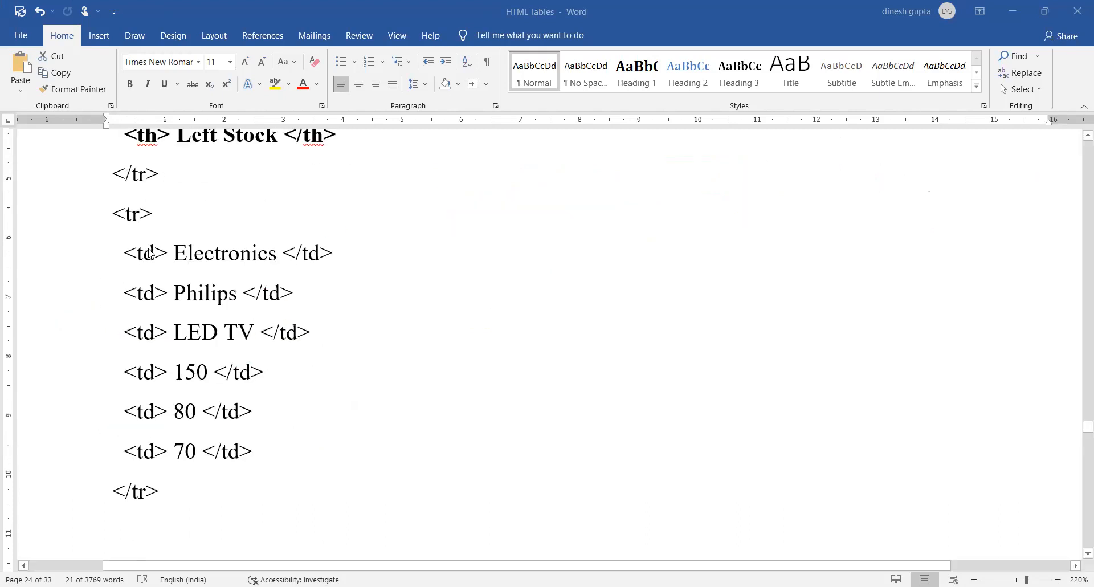
{"action": "left_click_drag", "start_coordinate": [125, 252], "coordinate": [168, 332]}
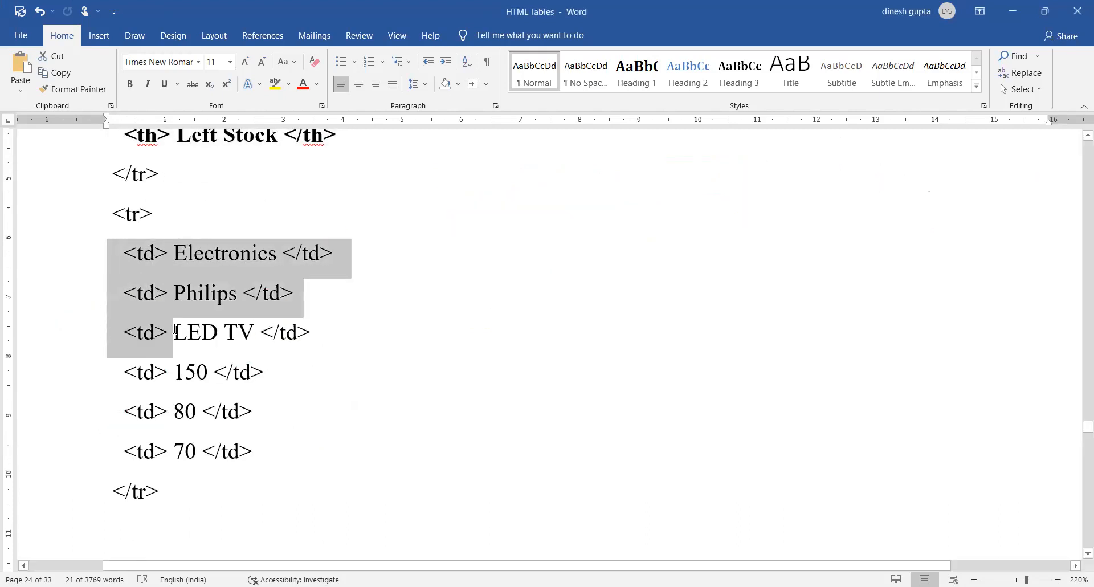
{"action": "left_click_drag", "start_coordinate": [174, 332], "coordinate": [188, 412]}
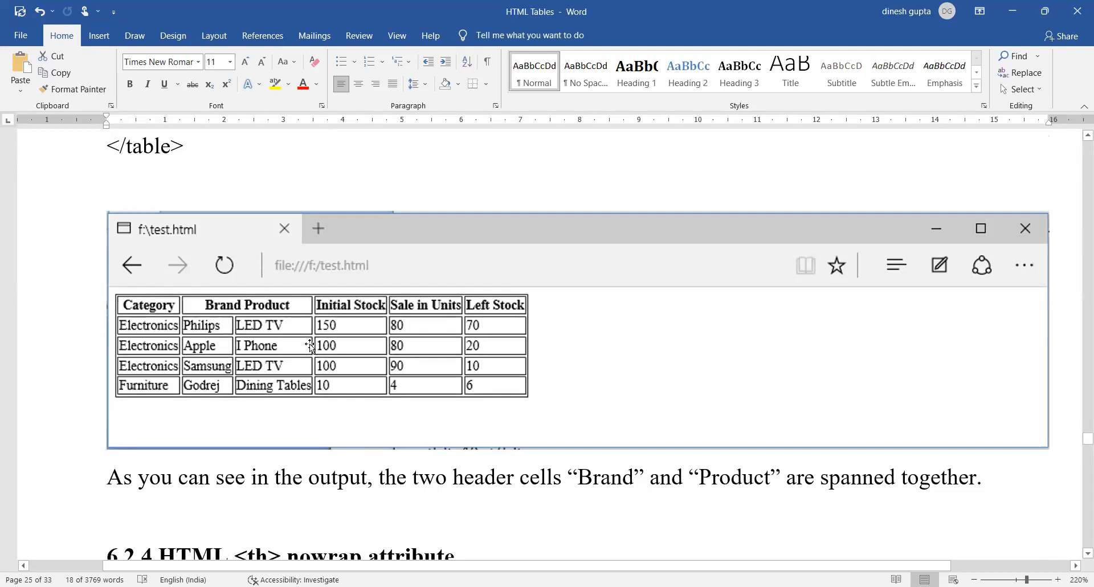
{"action": "mouse_move", "coordinate": [603, 555]}
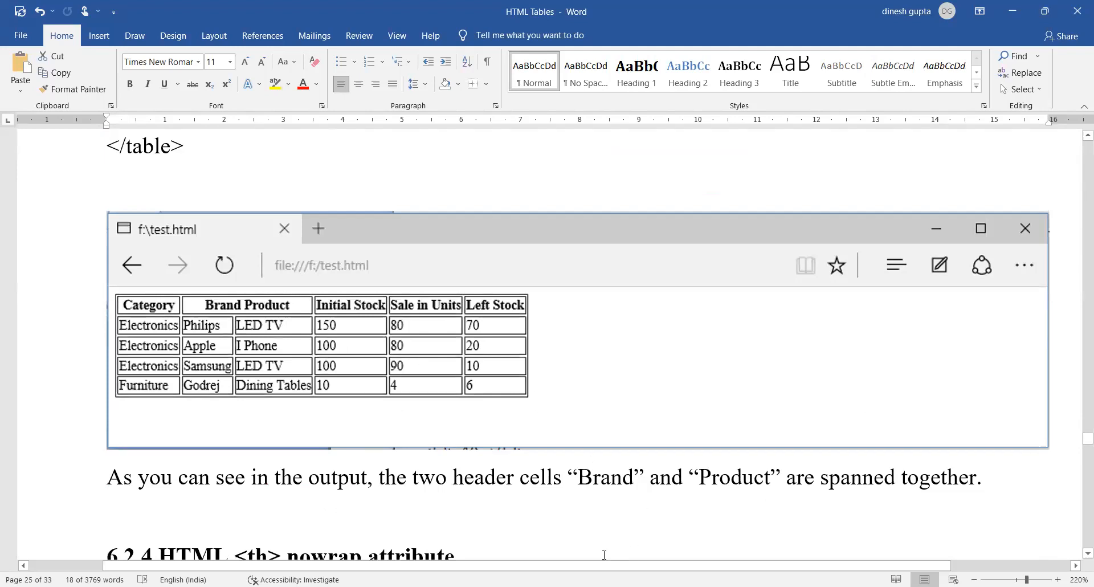
{"action": "mouse_move", "coordinate": [579, 565]}
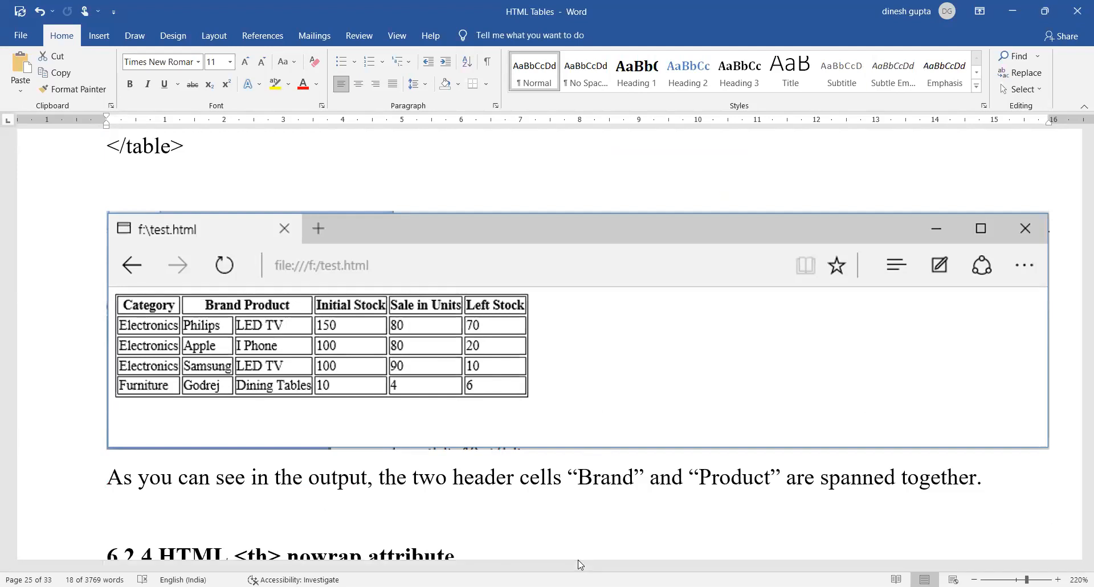